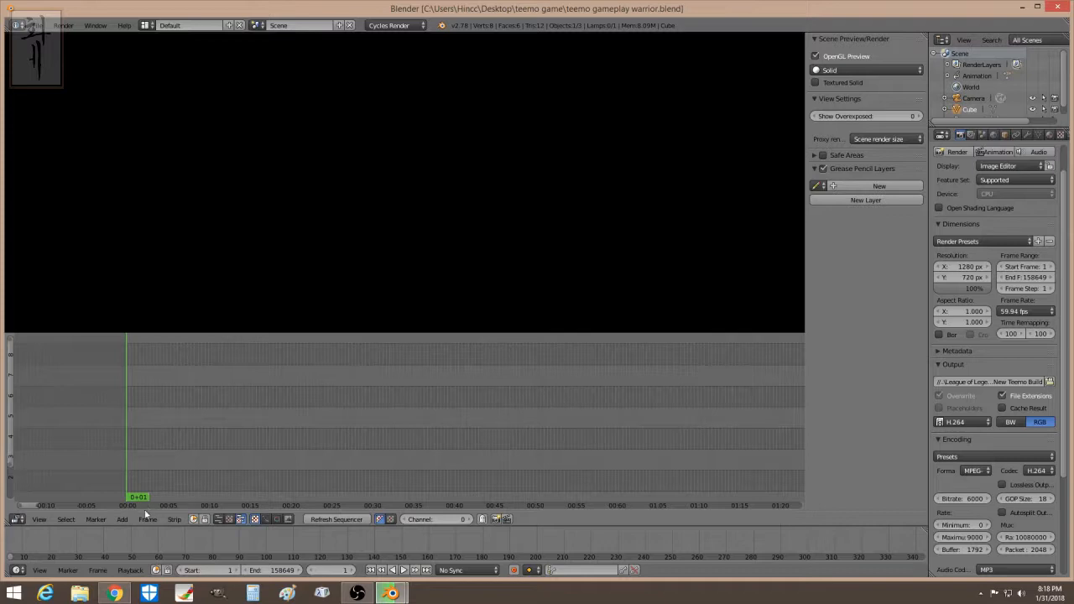
Add the Spring Festival (SF10) 2015 mp4 from the Desktop as a movie strip
left_click(122, 518)
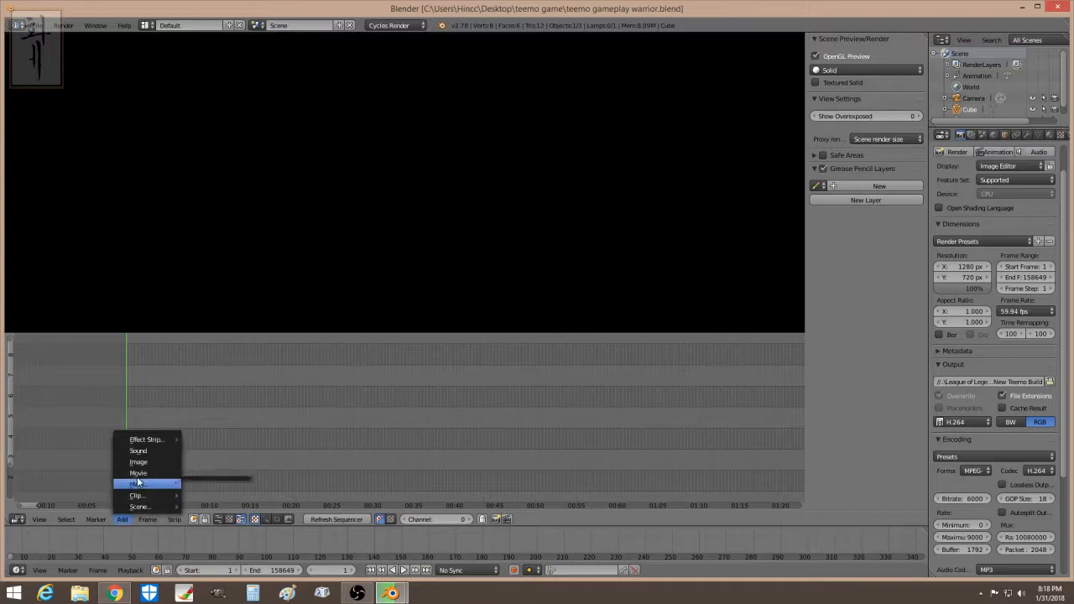
left_click(137, 472)
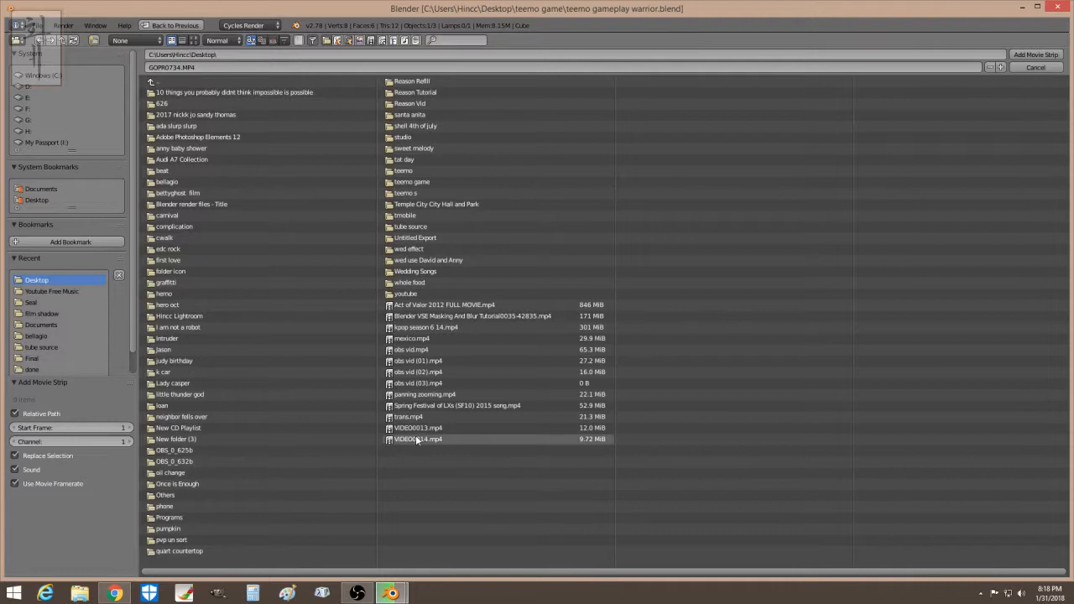
left_click(458, 405)
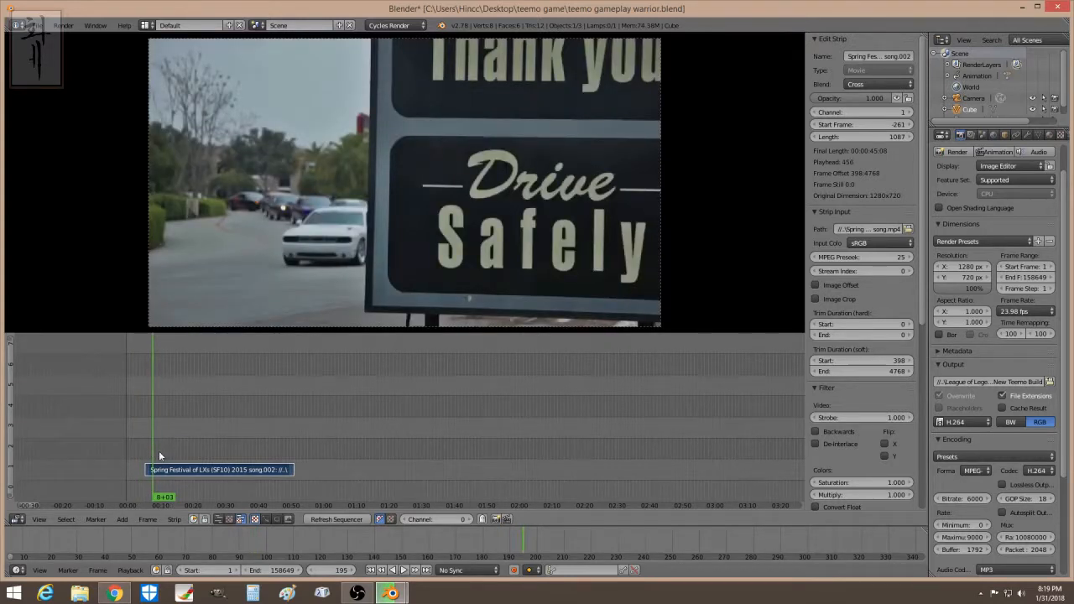
mouse_move(153, 449)
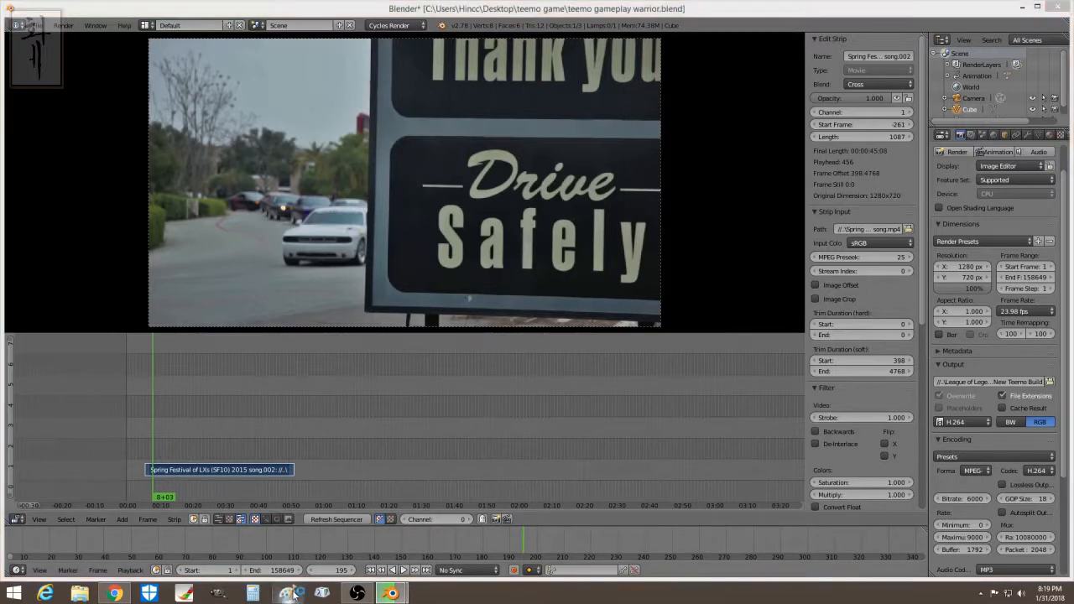
Fill the Paint canvas black, then close Paint without saving
left_click(288, 593)
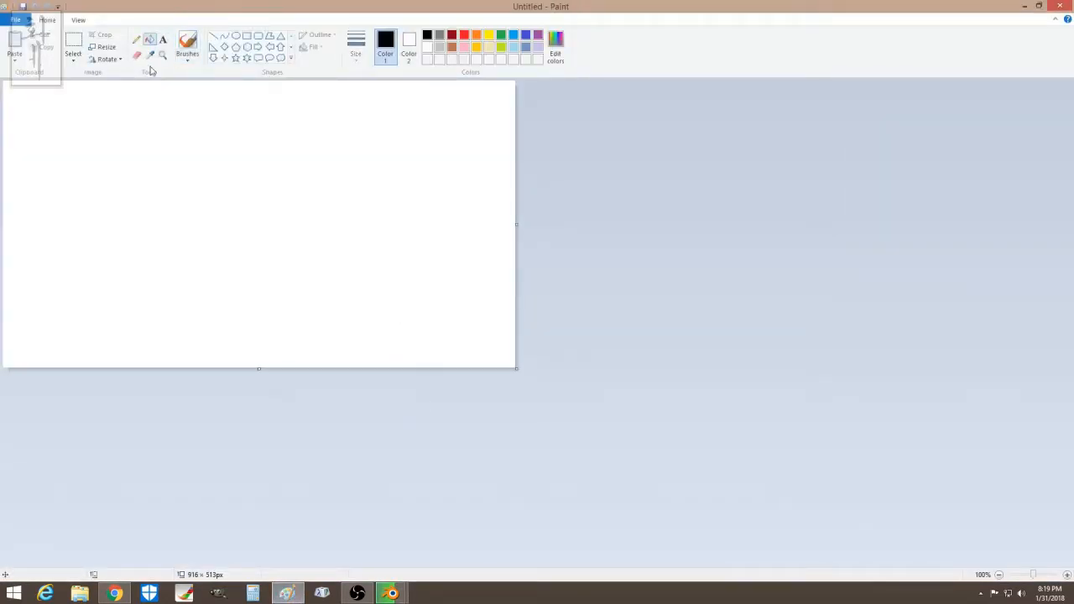
left_click(163, 237)
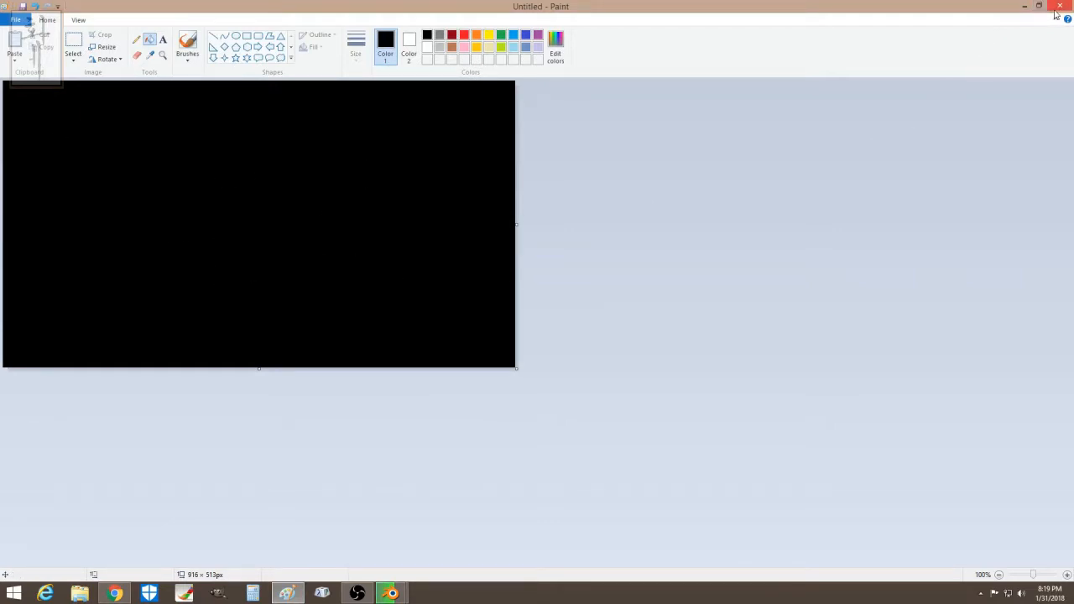
left_click(1060, 6)
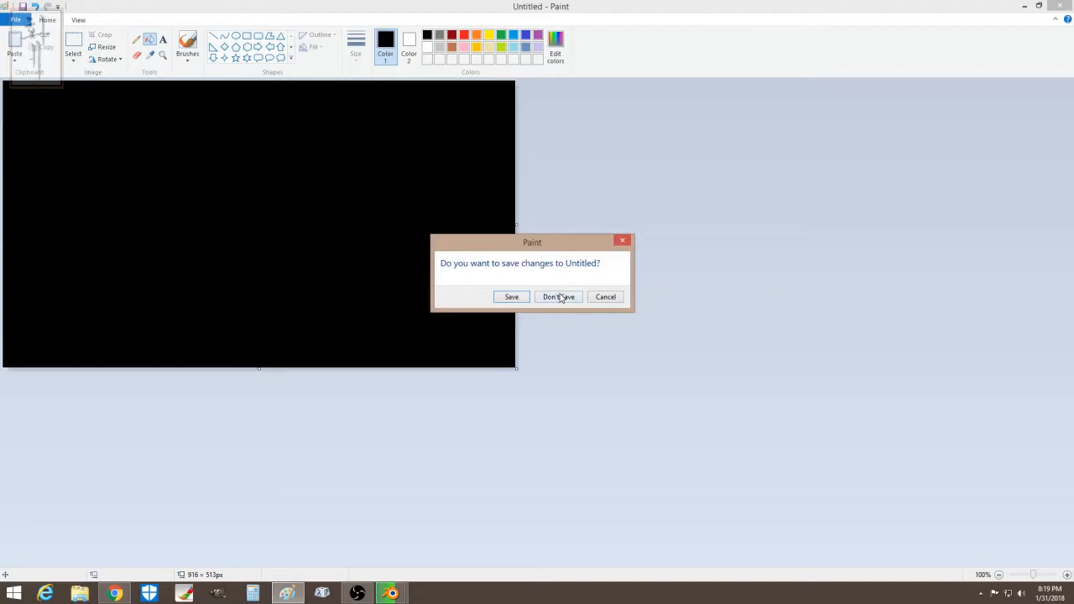
left_click(558, 296)
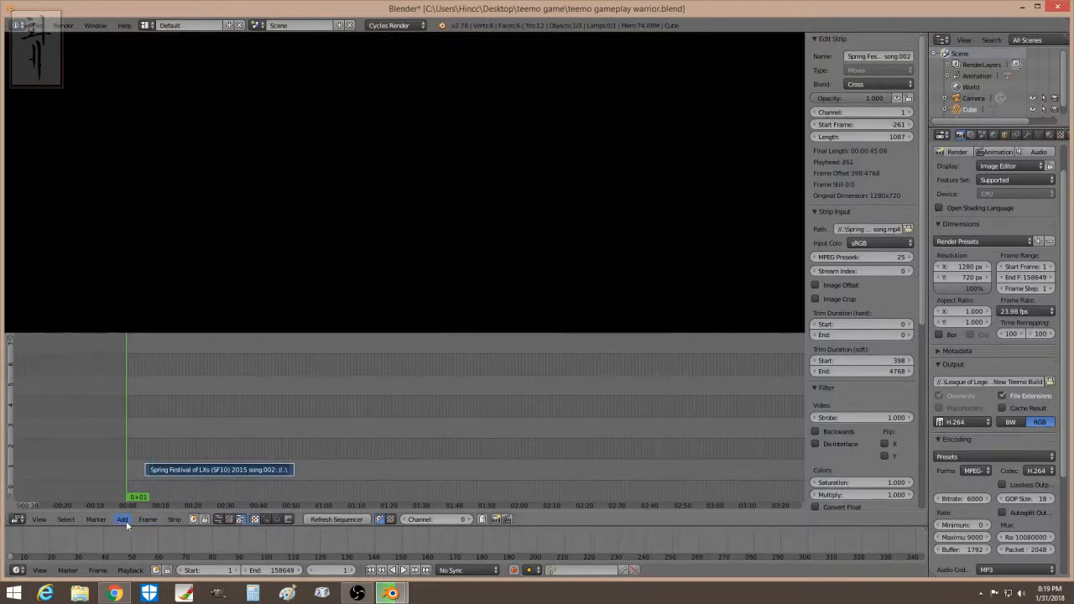
Add a 215-frame black colour strip on channel 2 and place a copy later
left_click(122, 519)
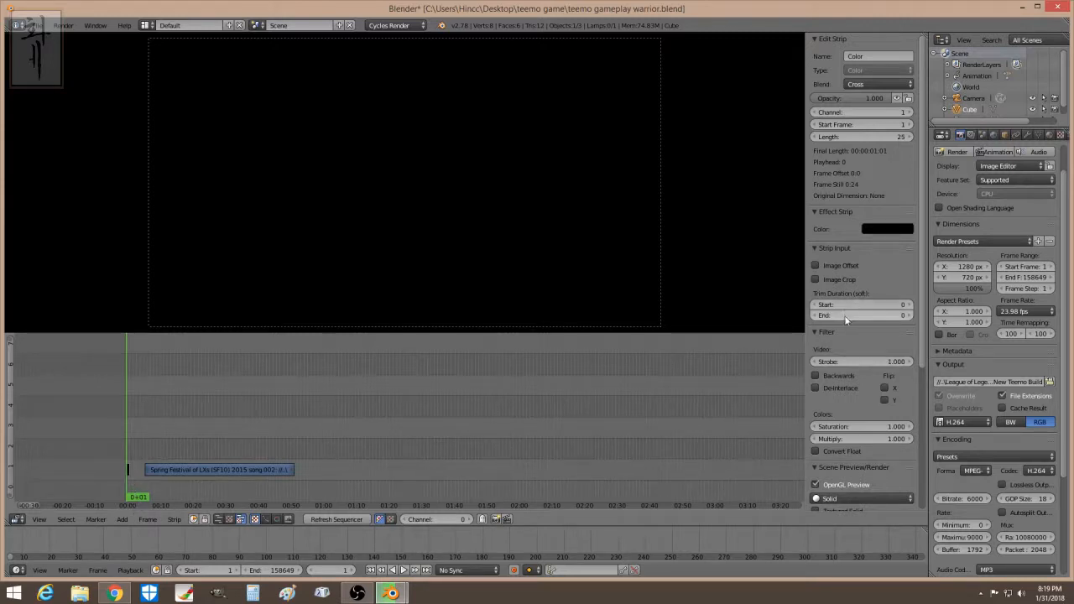
left_click(877, 111)
type("2")
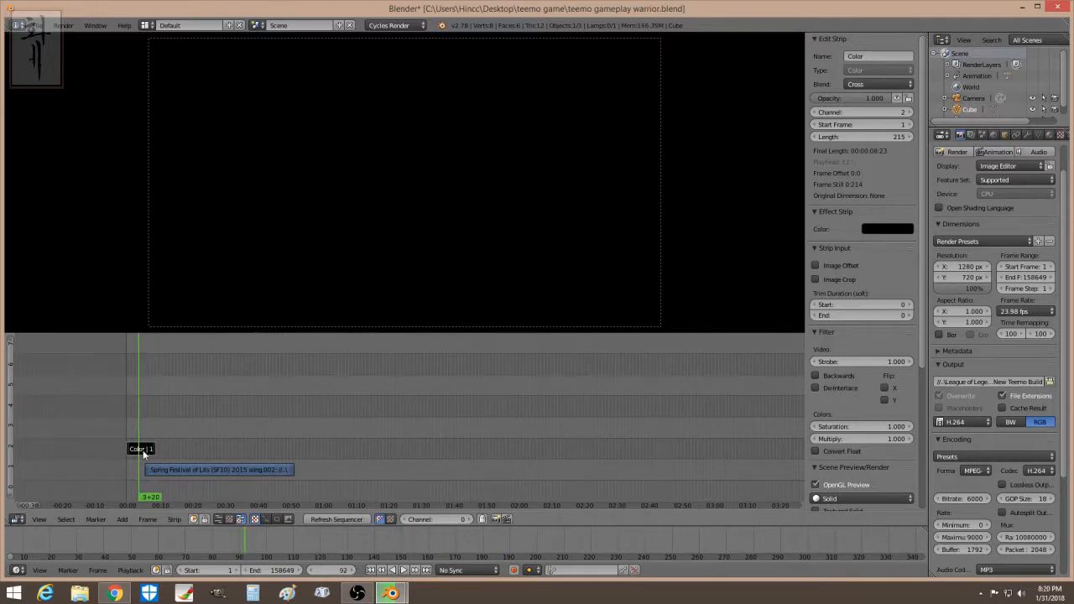
left_click_drag(141, 449, 296, 449)
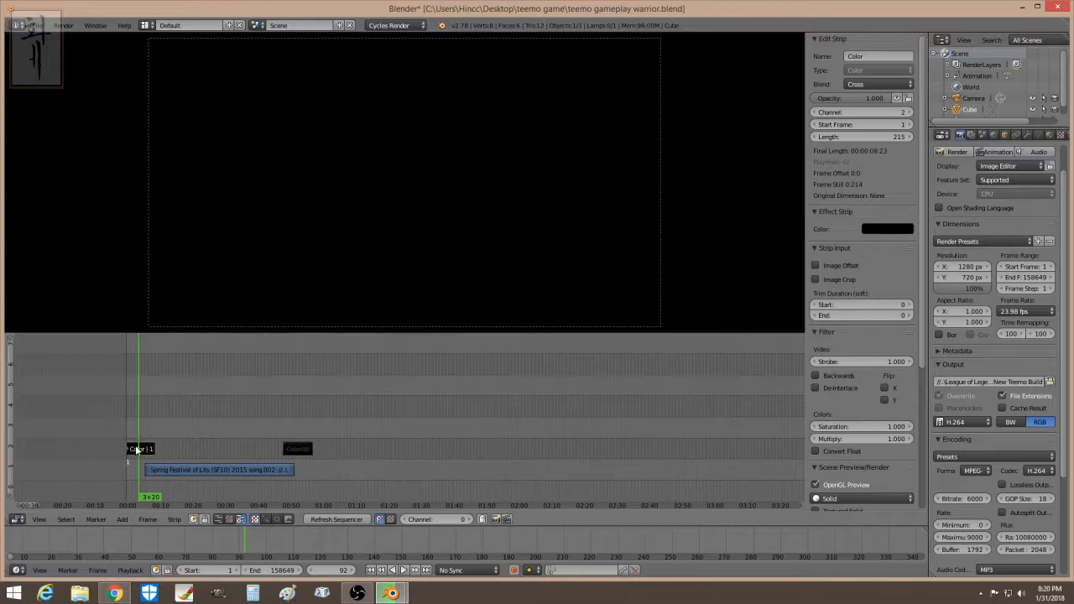
left_click(218, 469)
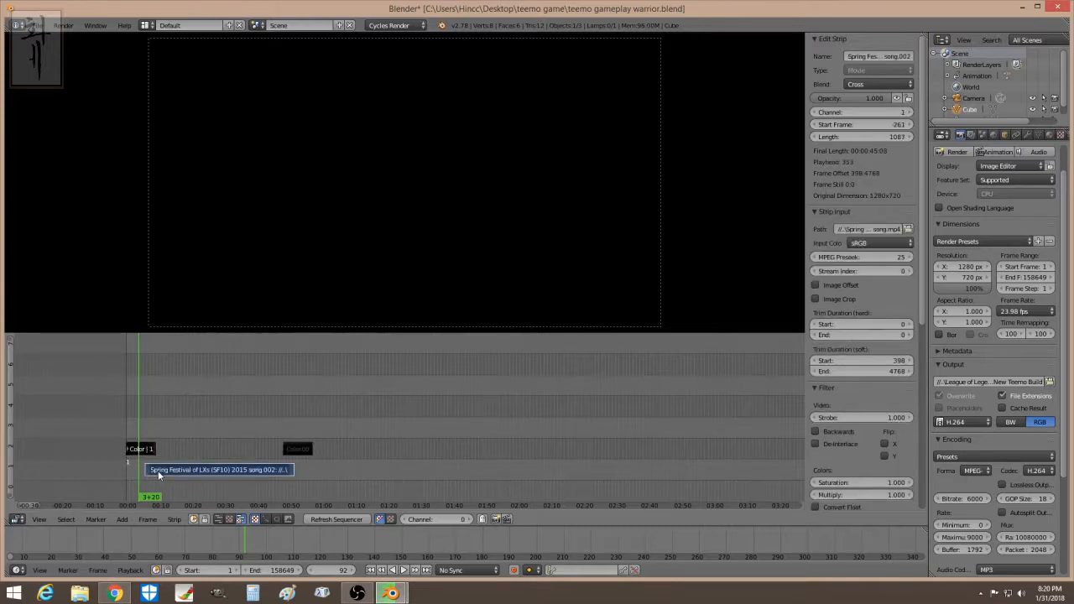
Add a Gamma Cross fade from the first black strip into the song video
left_click(122, 519)
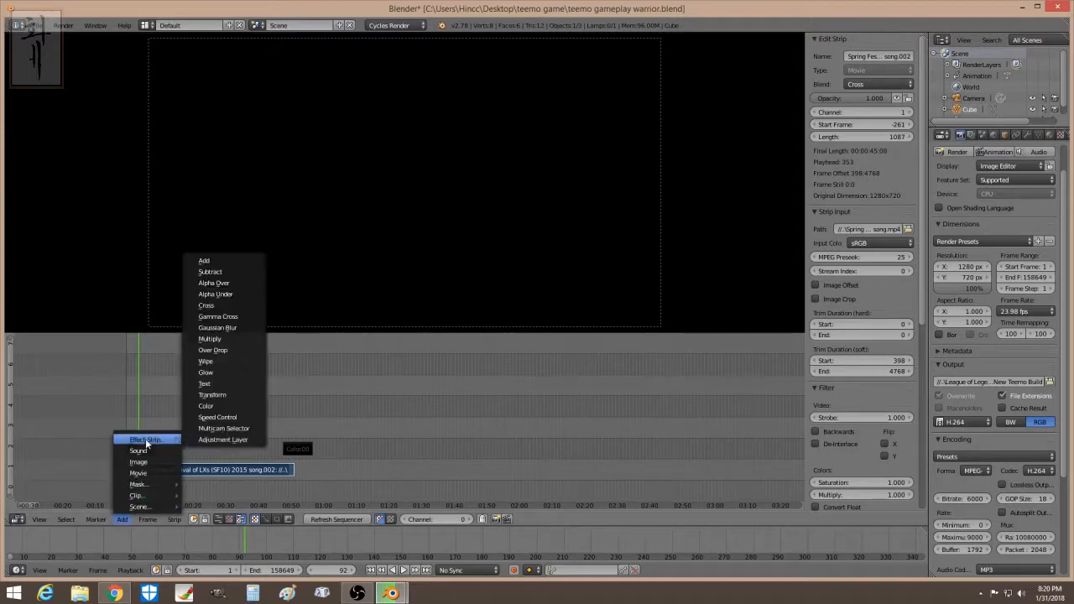
left_click(218, 316)
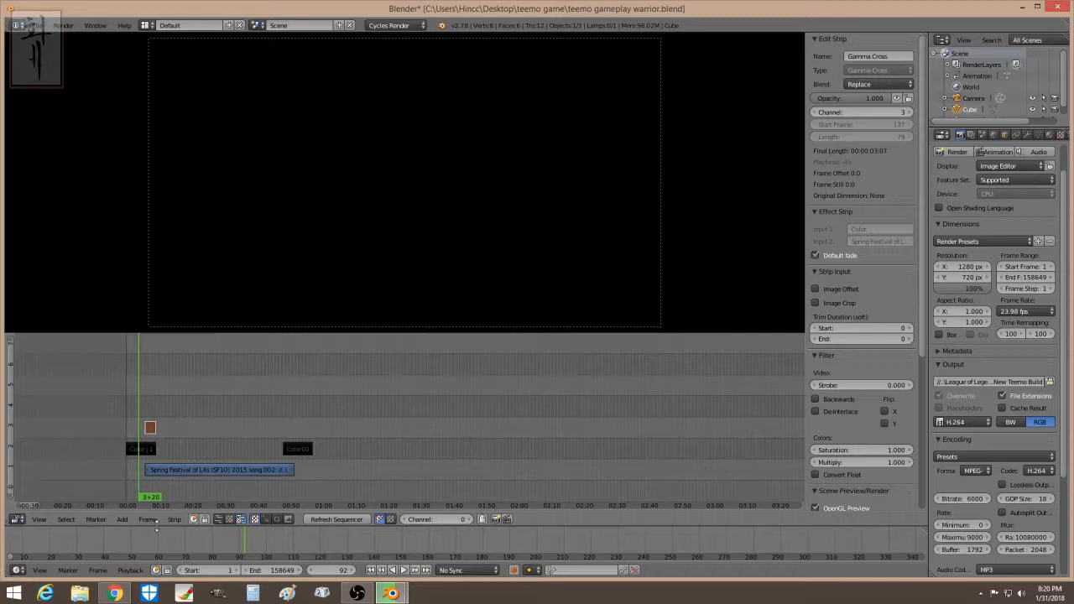
left_click(121, 519)
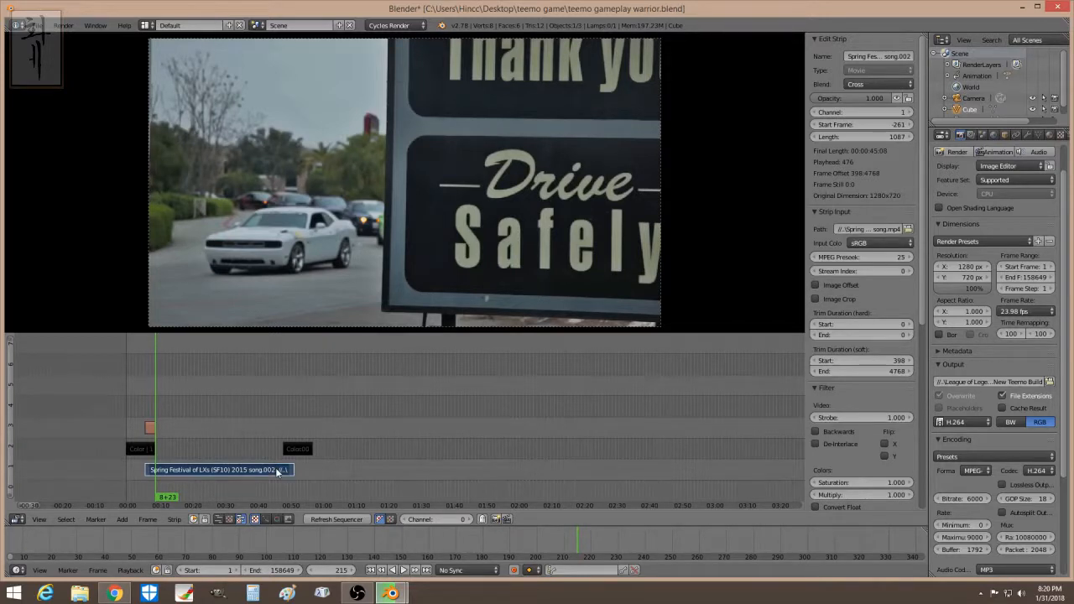
mouse_move(300, 453)
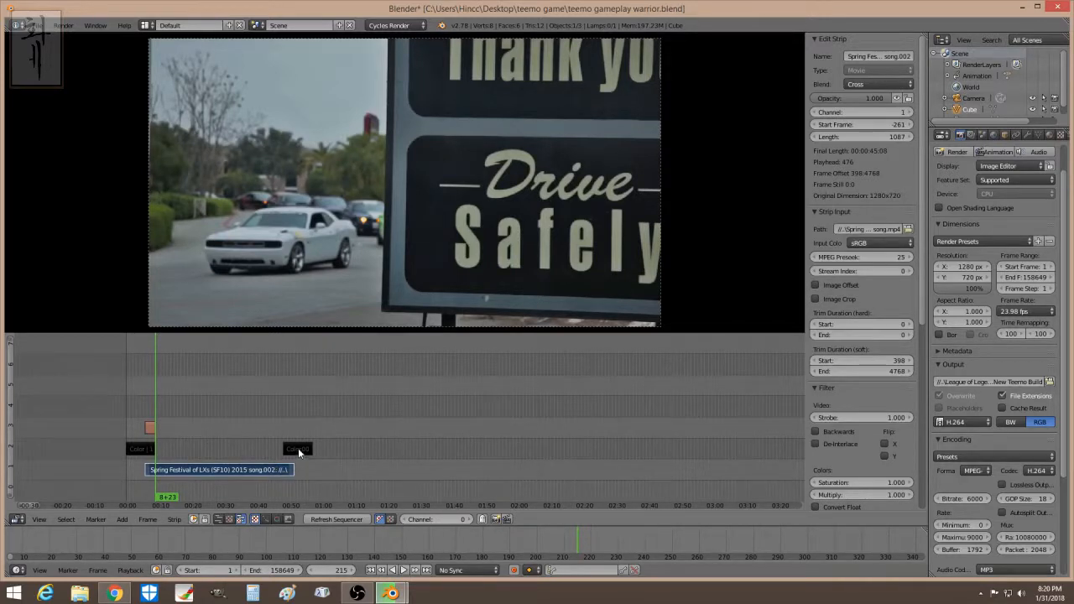
Add a Gamma Cross fade from the song video into the later black strip
left_click(297, 448)
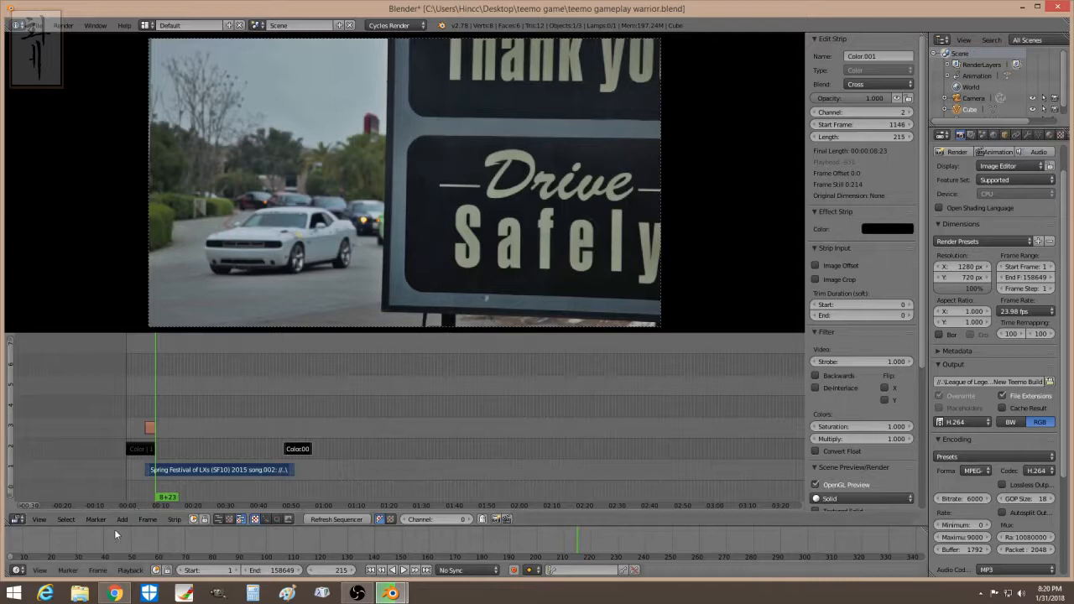
left_click(122, 519)
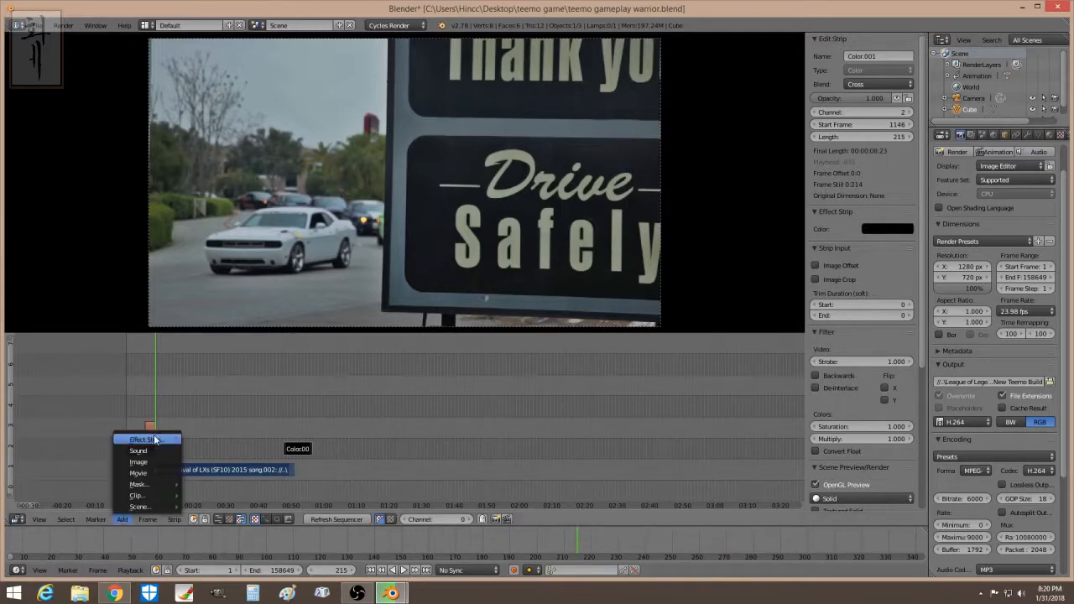
left_click(141, 439)
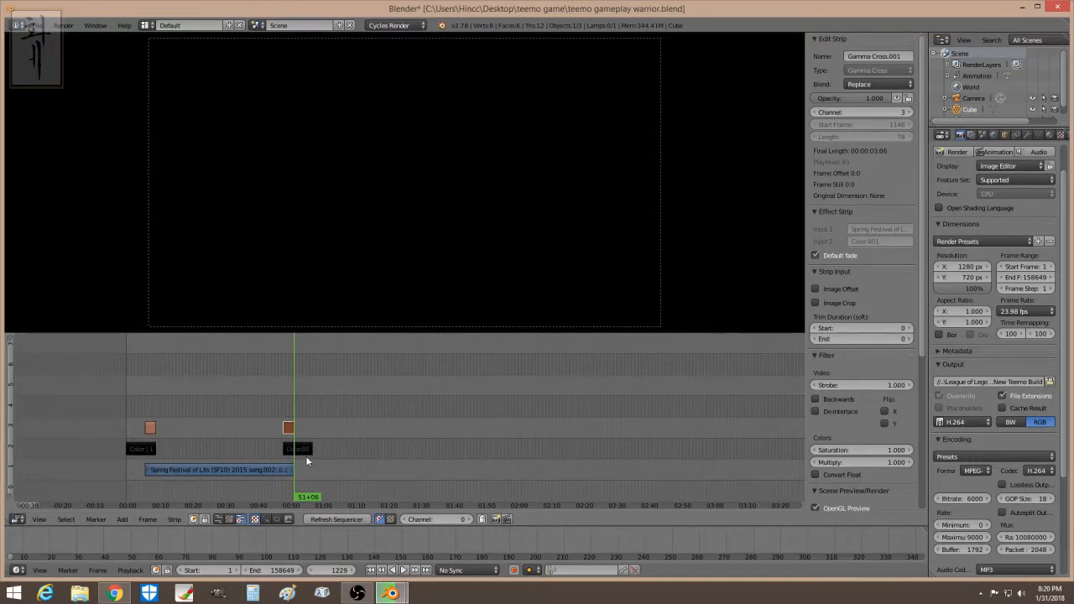
mouse_move(211, 445)
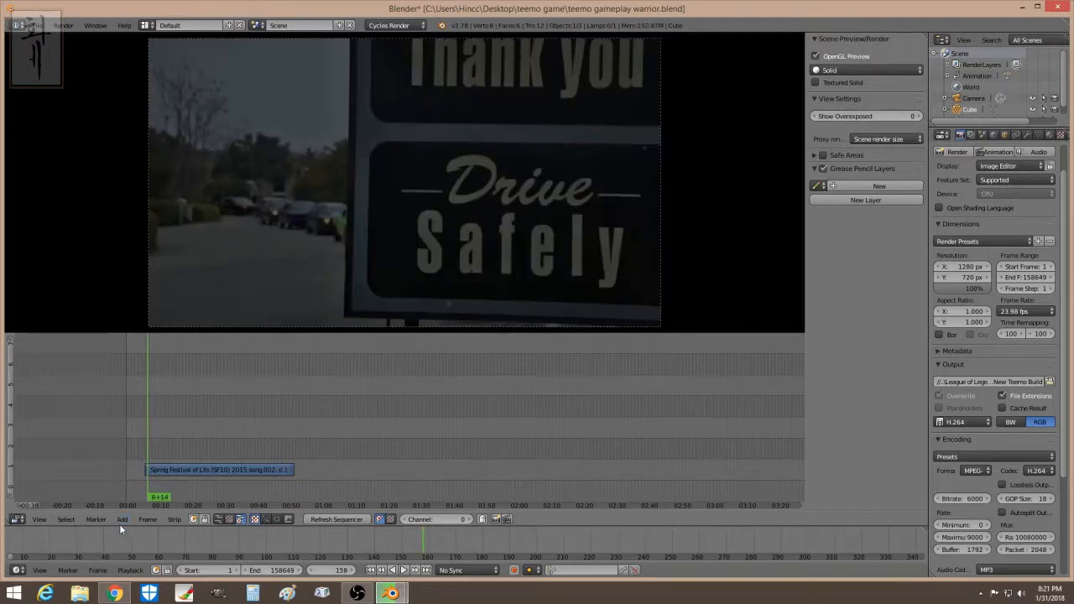
Re-import the Spring Festival mp4 with sound and erase the original strip
left_click(122, 519)
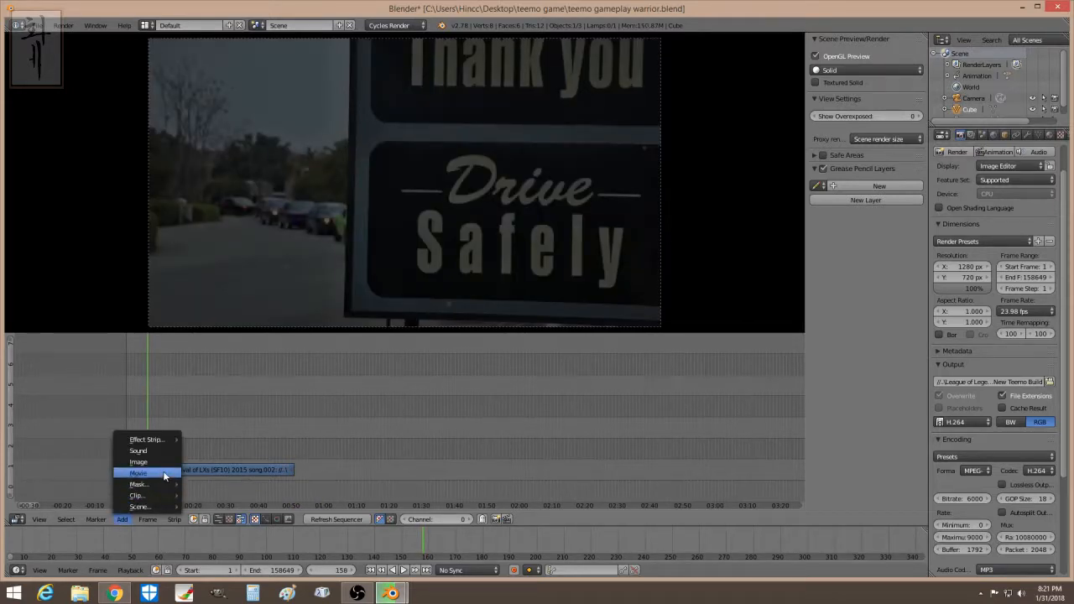
left_click(138, 473)
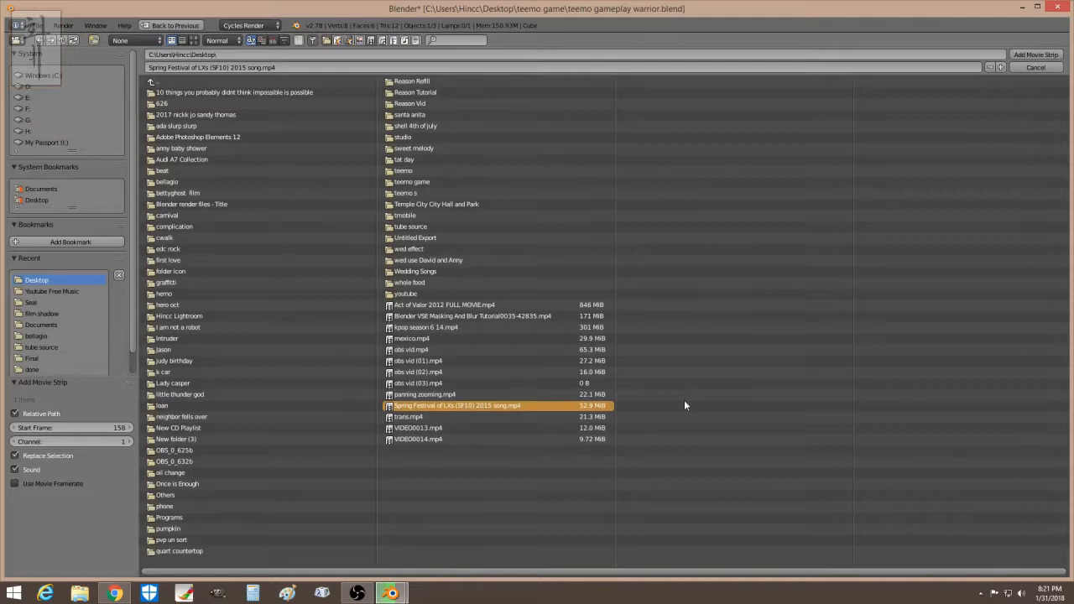
left_click(1036, 54)
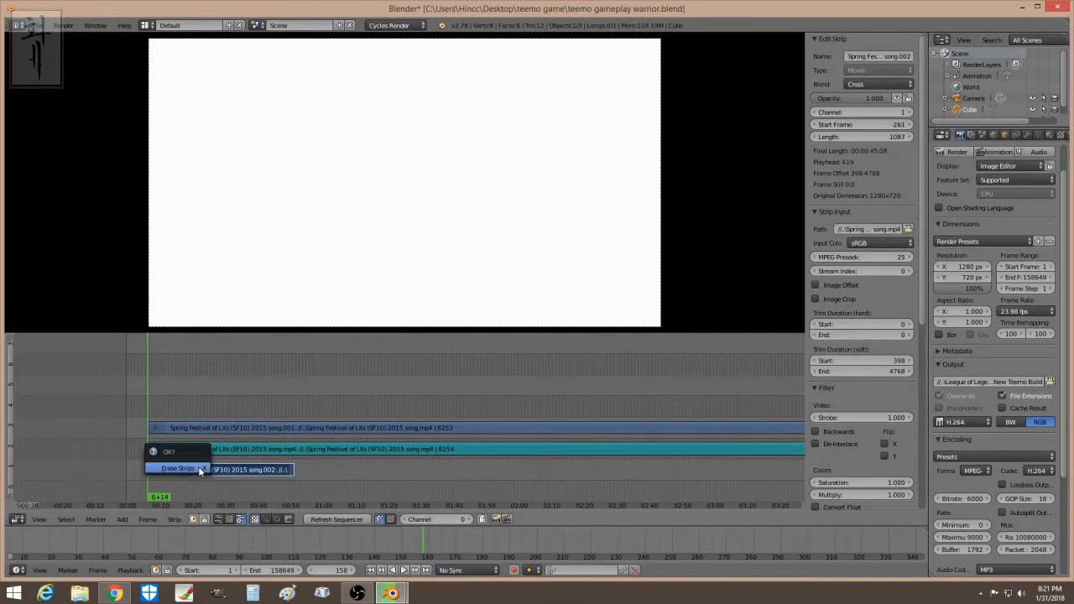
left_click(178, 469)
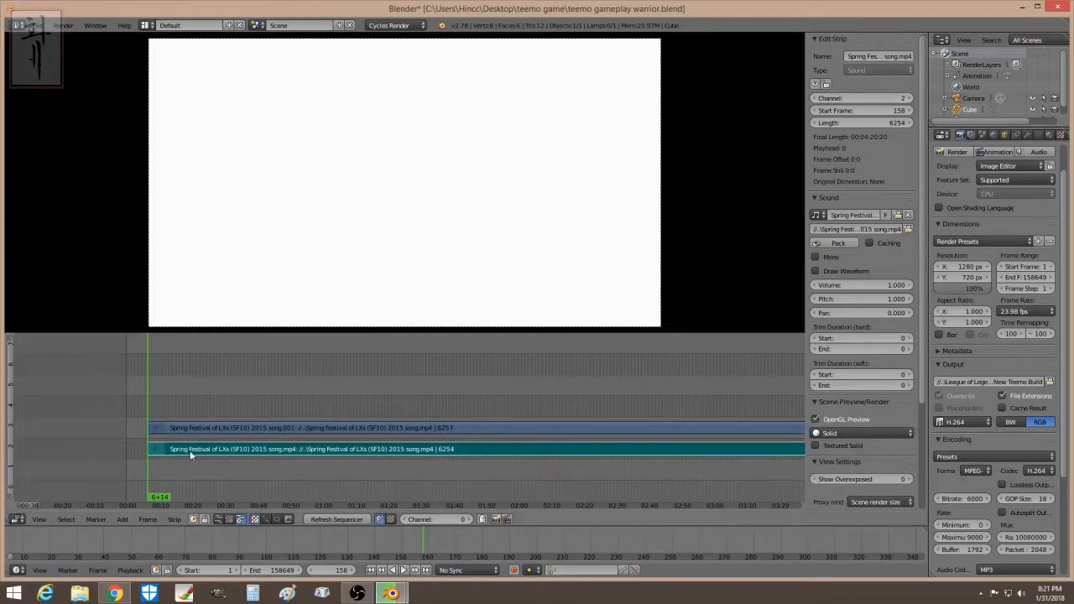
mouse_move(246, 451)
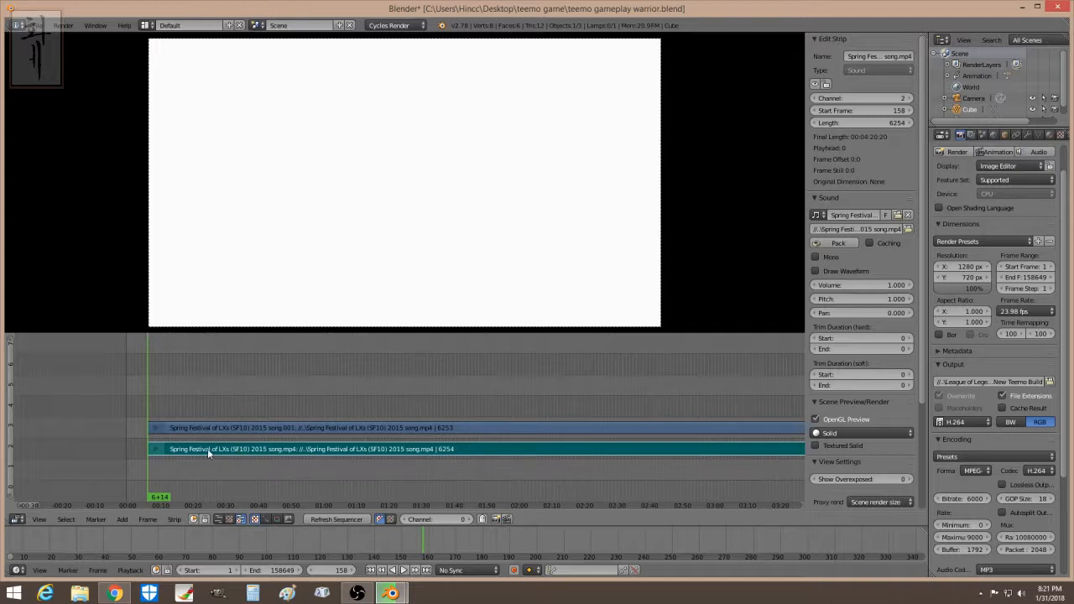
Select the channel 2 sound strip (6254 frames, starting at frame 158)
left_click_drag(210, 449, 226, 449)
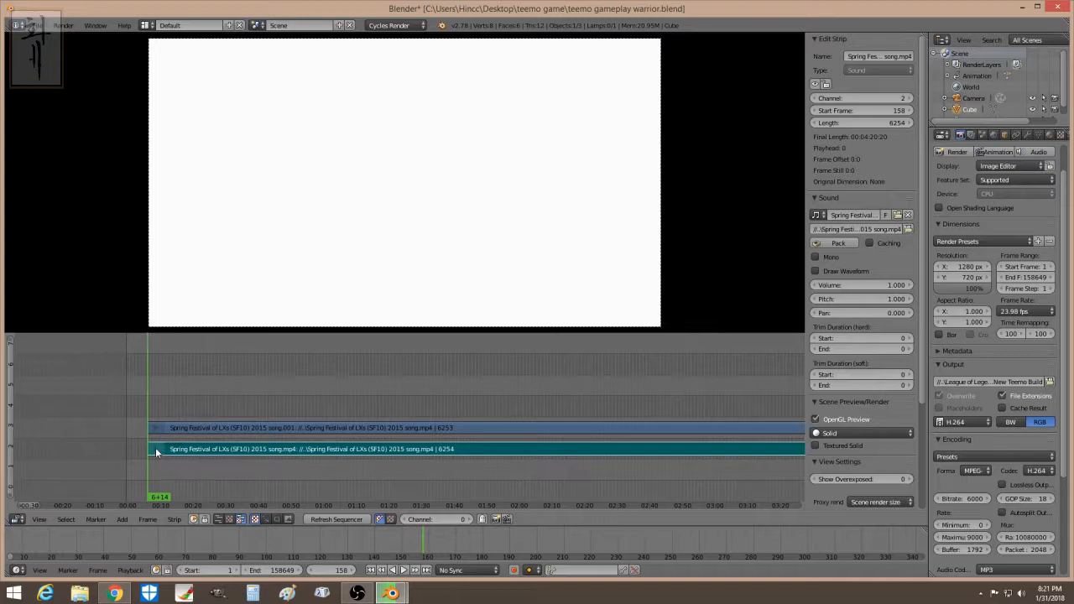
mouse_move(183, 477)
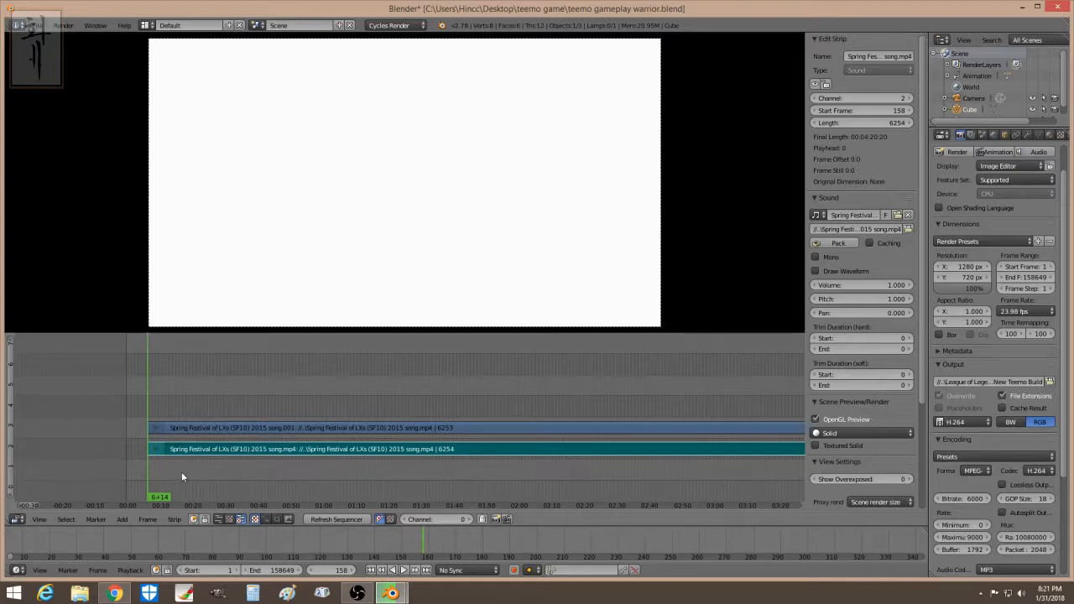
mouse_move(179, 467)
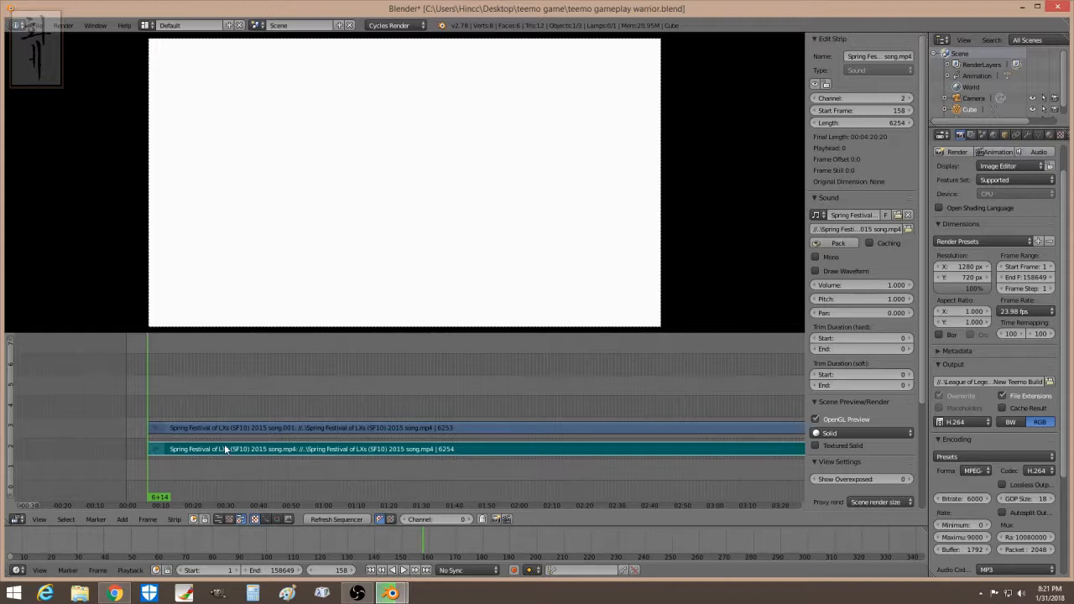
mouse_move(410, 441)
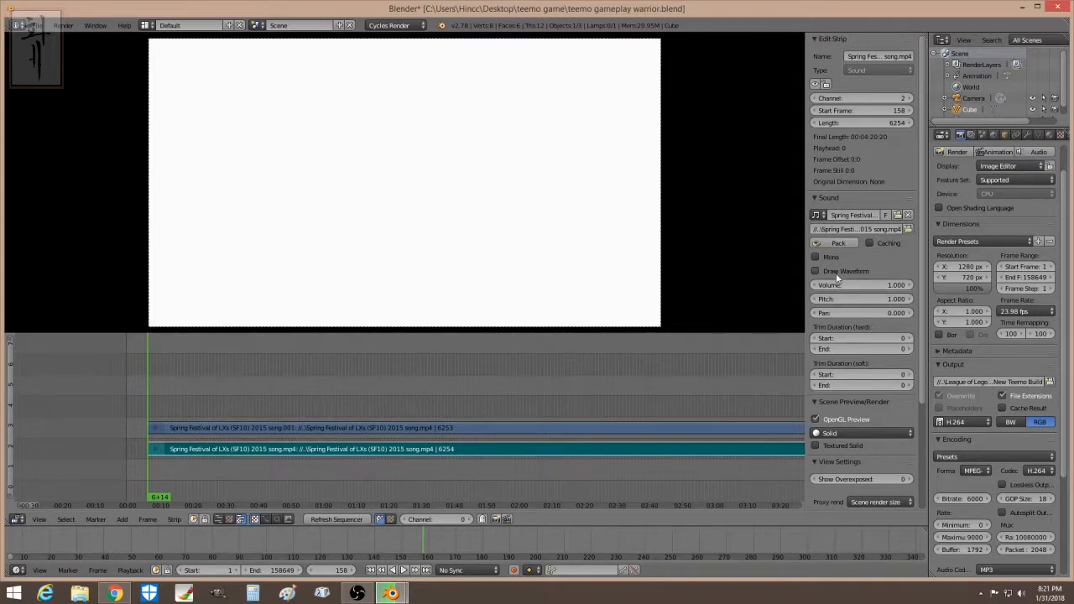
Enable Draw Waveform on the channel 2 music strip
left_click(815, 271)
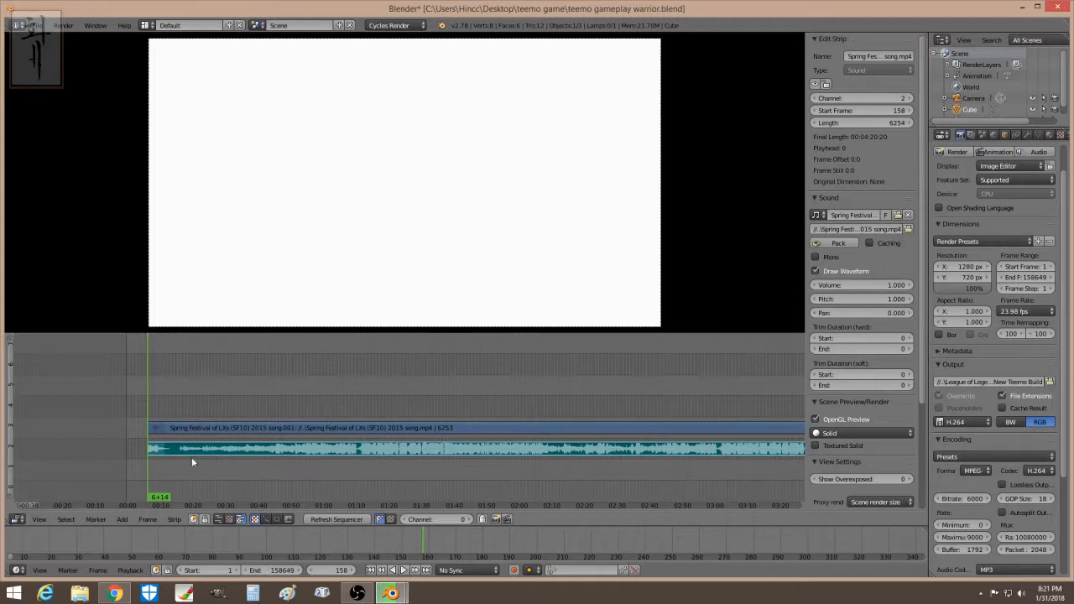
mouse_move(793, 333)
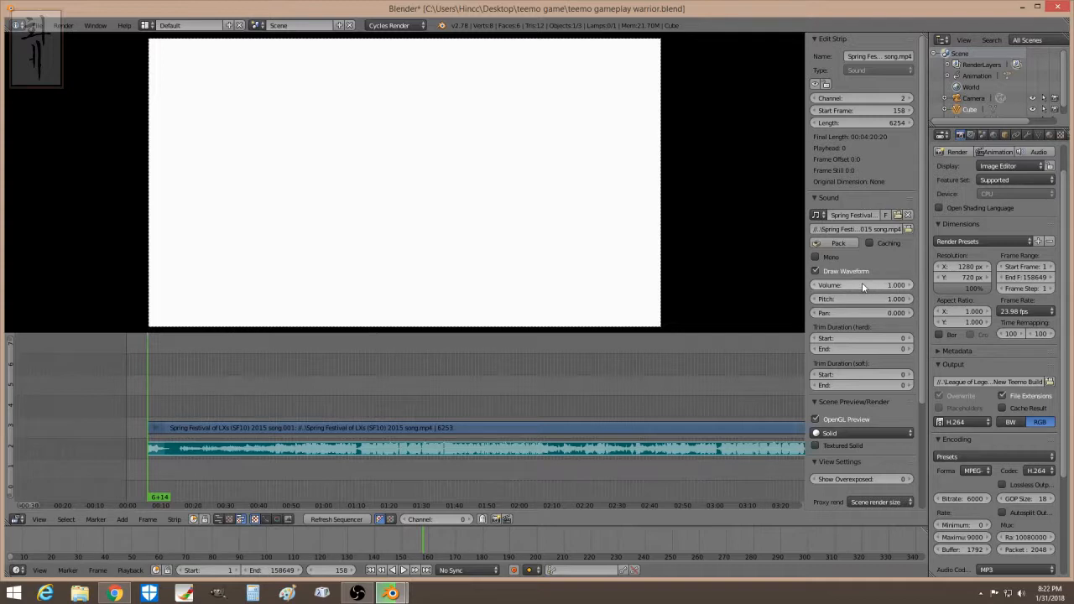
mouse_move(864, 286)
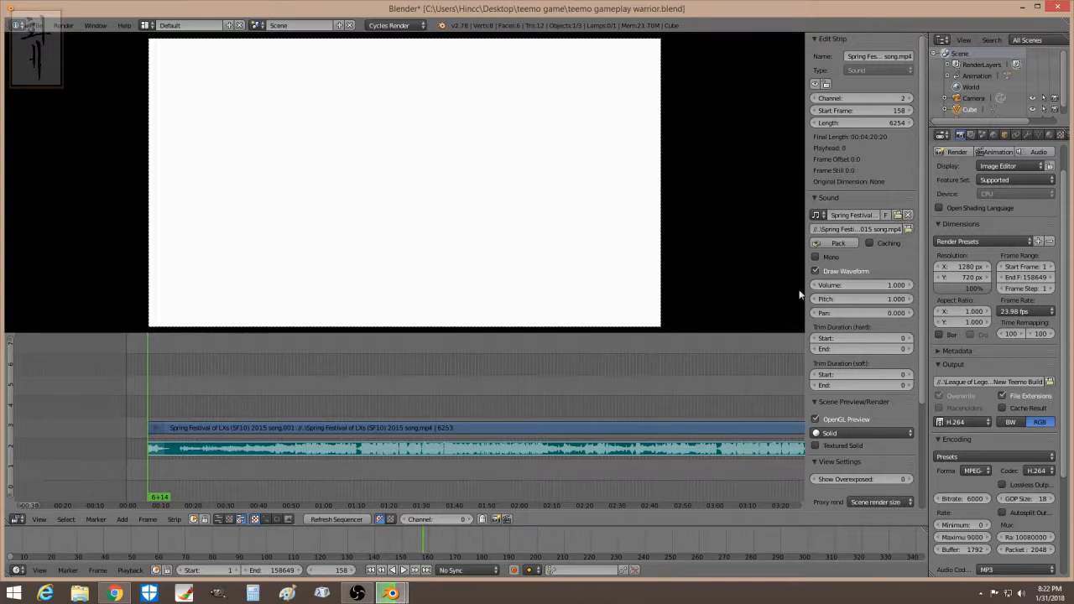
mouse_move(258, 490)
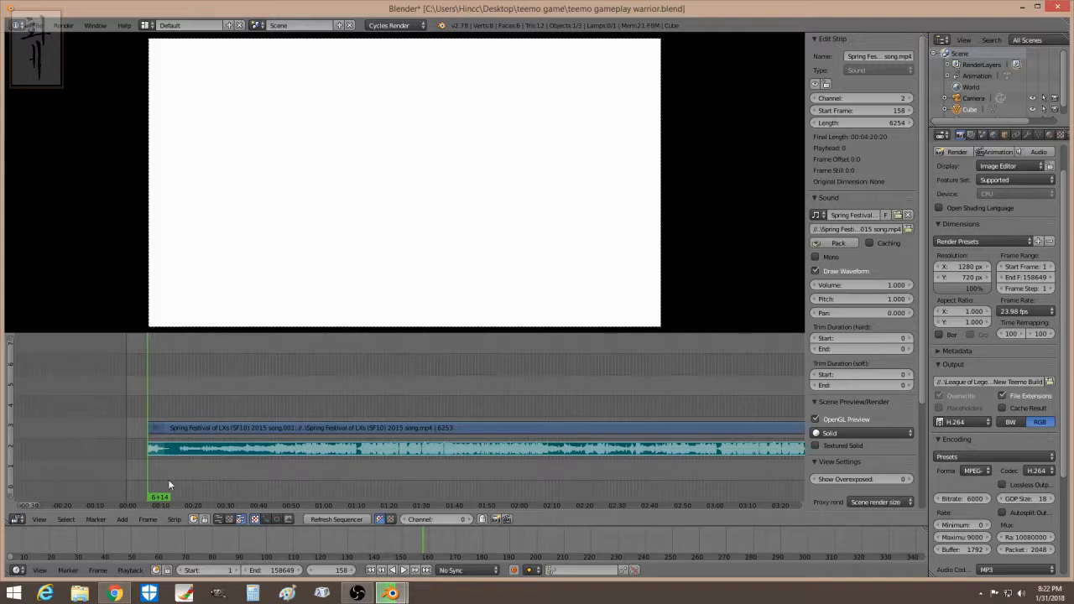
mouse_move(166, 399)
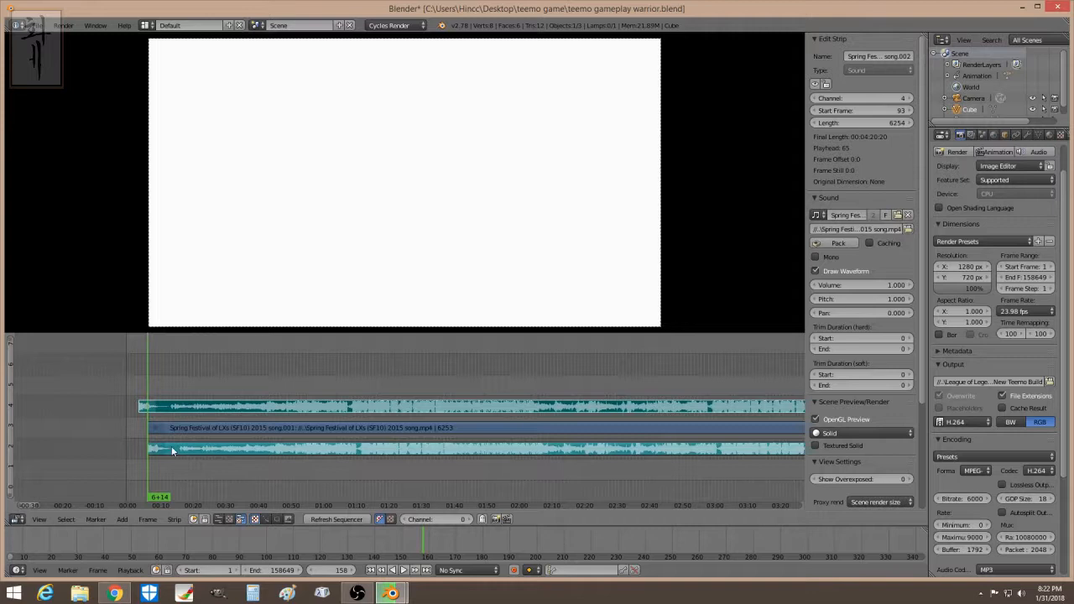
mouse_move(169, 387)
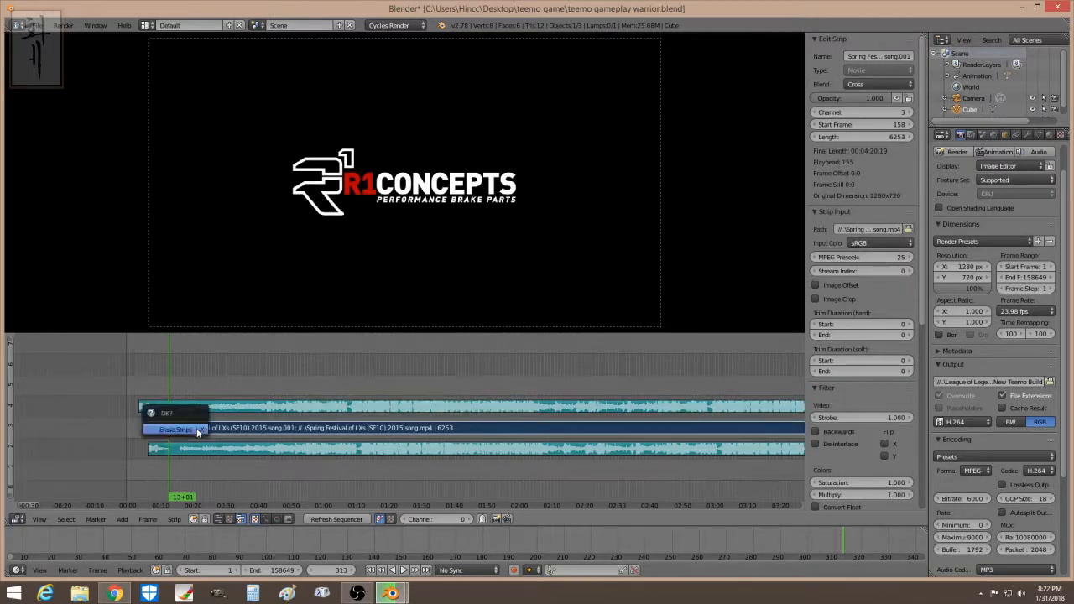
Erase the video strip and lower the channel 2 music volume to half
left_click(174, 429)
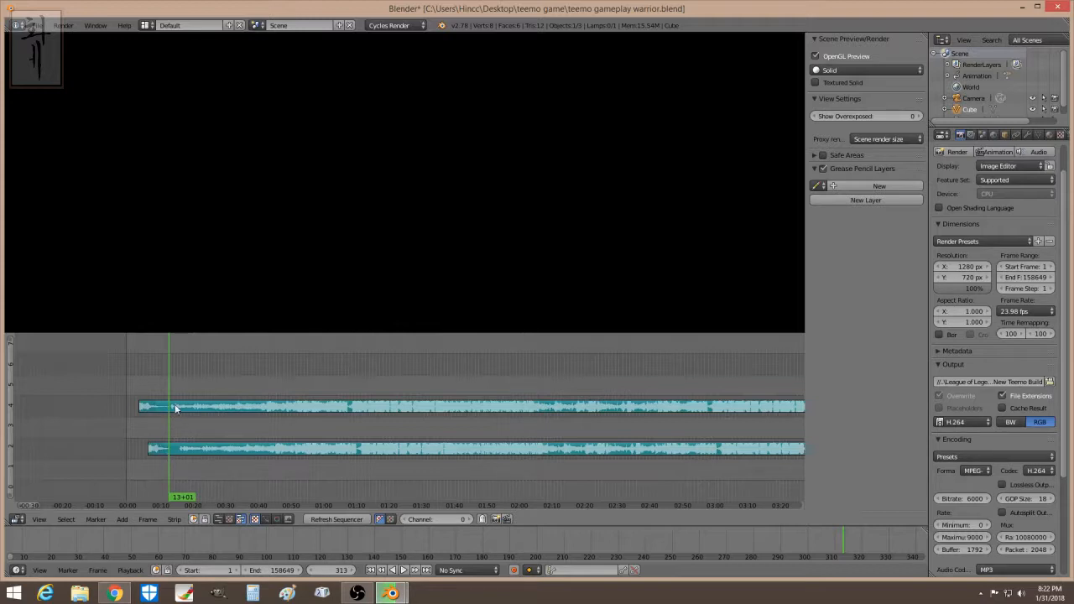
mouse_move(181, 410)
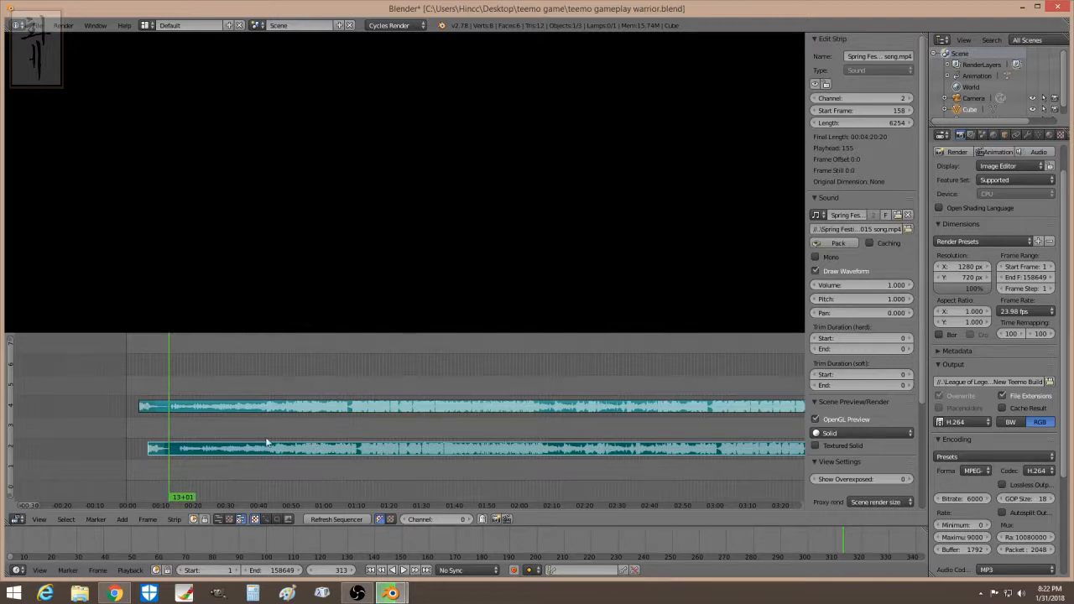
mouse_move(165, 429)
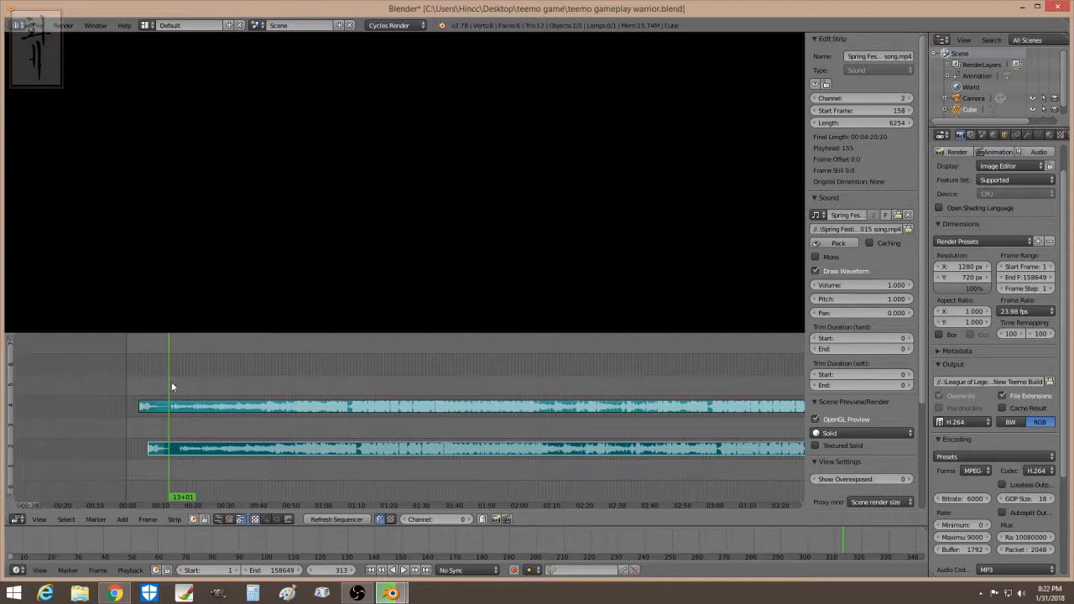
mouse_move(844, 286)
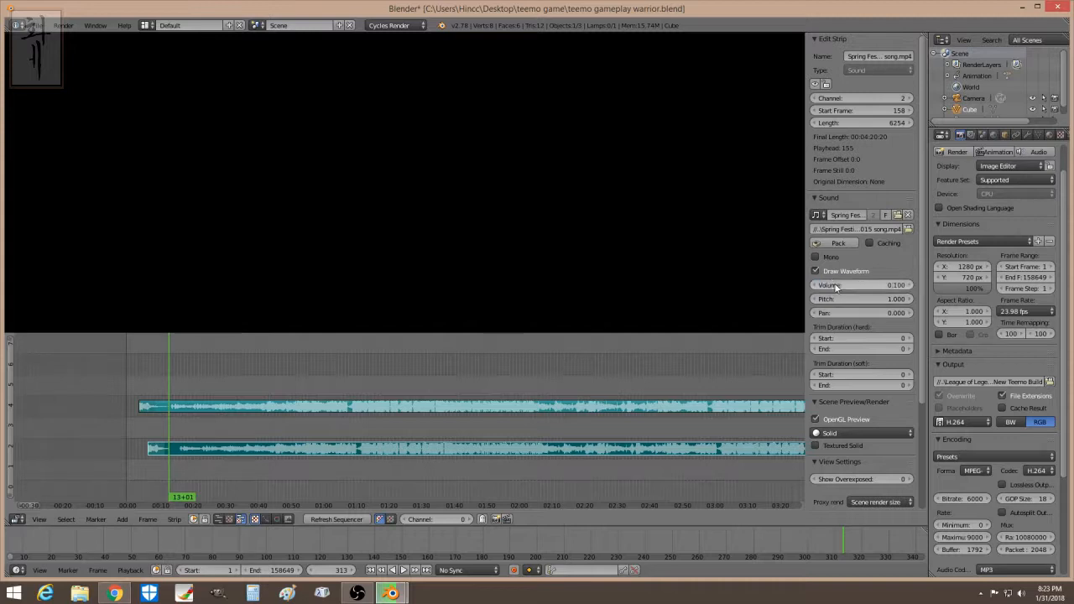
left_click(860, 284)
type("0.010")
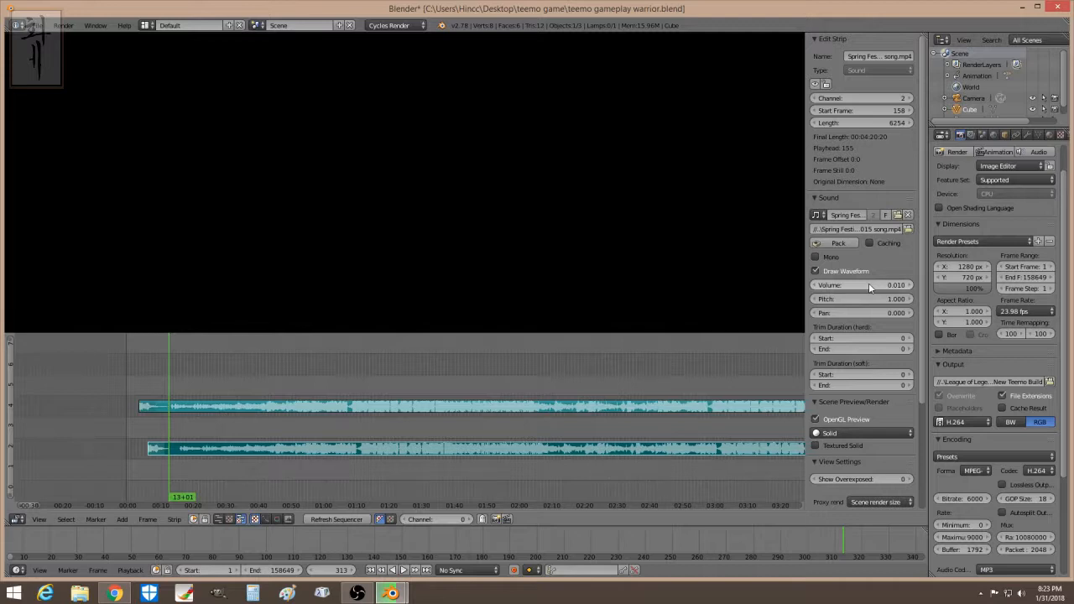
left_click(861, 285)
type("0.500")
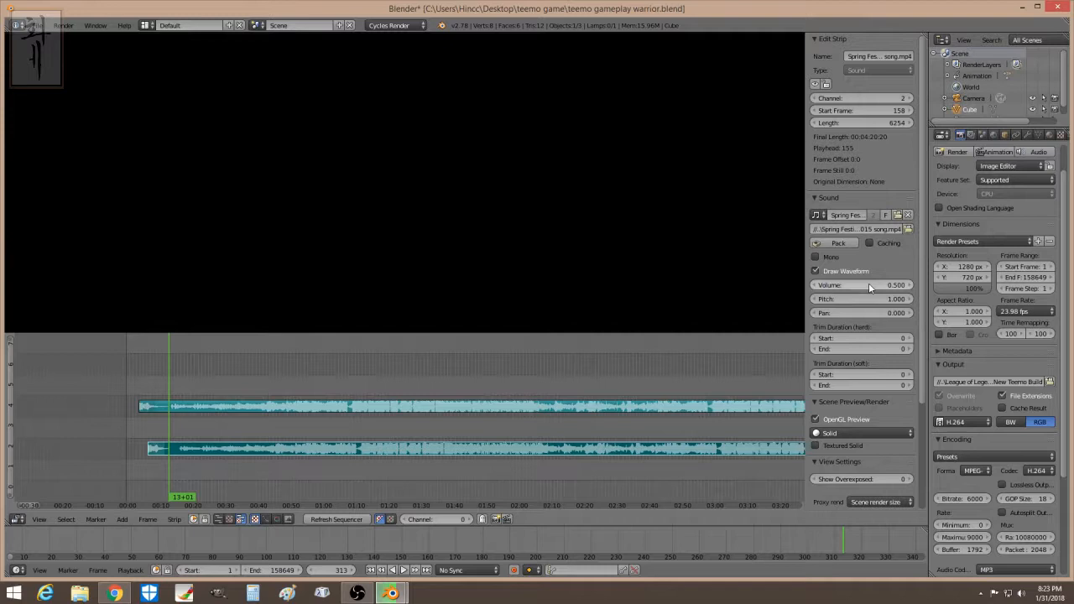
Set the channel 2 music volume to 0.050 and keyframe it at frame 313
left_click(860, 284)
type("0.050")
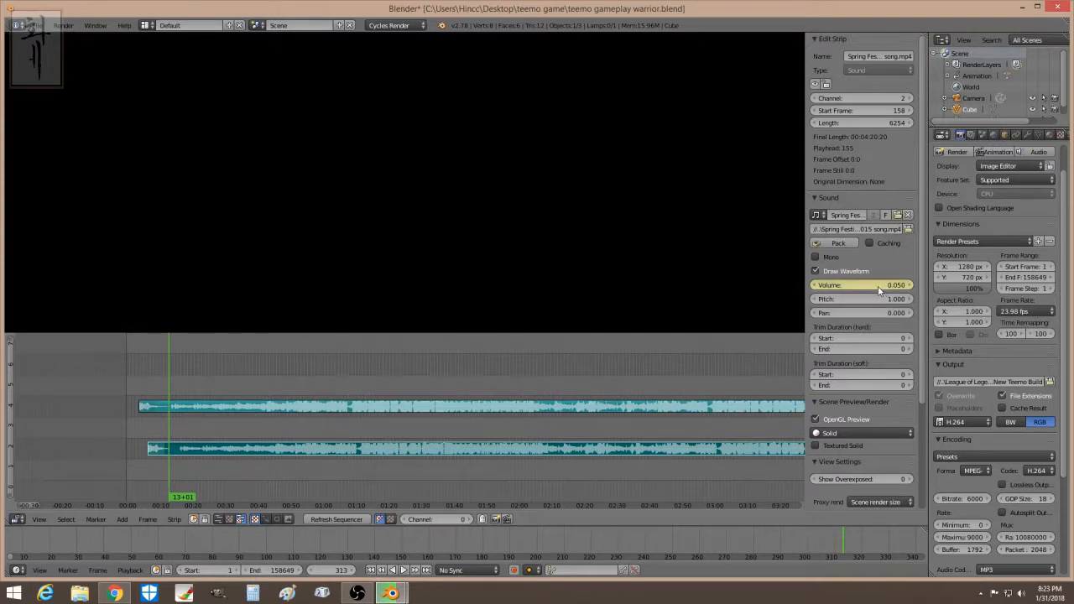
mouse_move(878, 289)
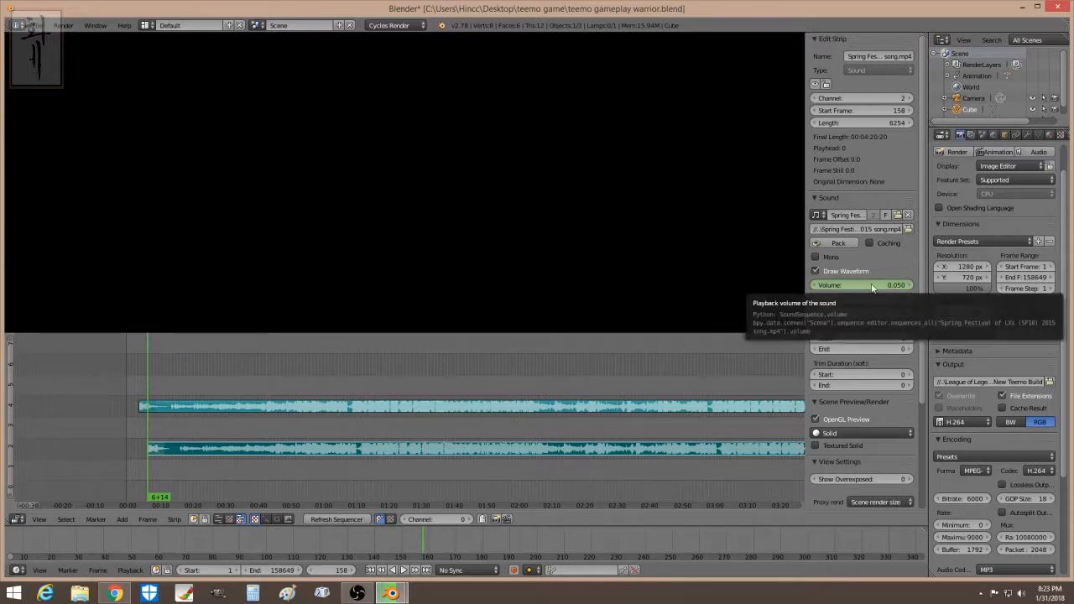
At frame 158, keyframe the music volume at 1.000 and re-enable the waveform
left_click(861, 284)
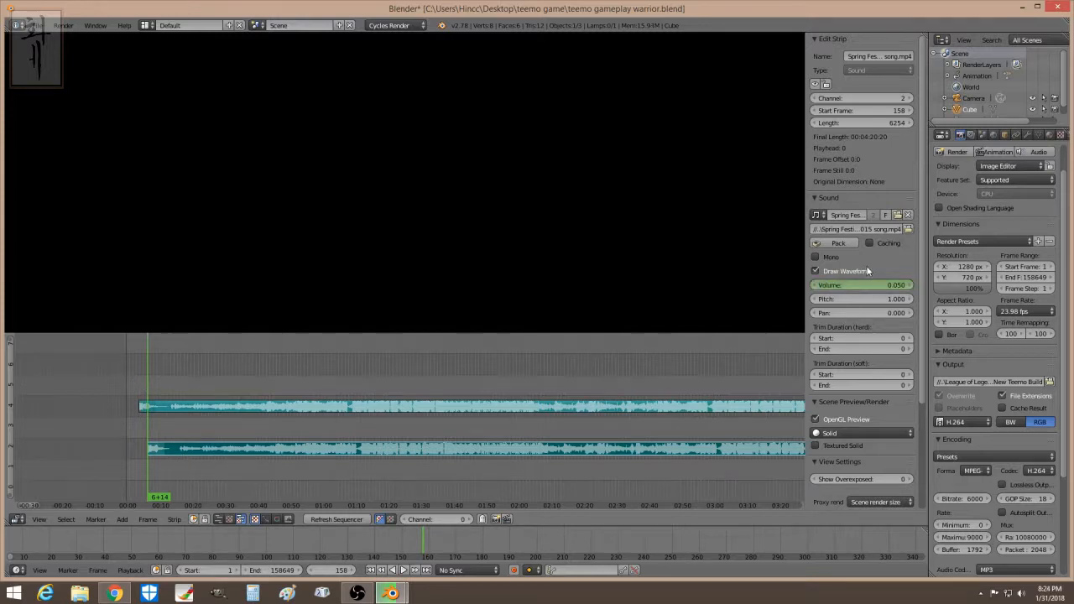
left_click_drag(839, 285, 907, 285)
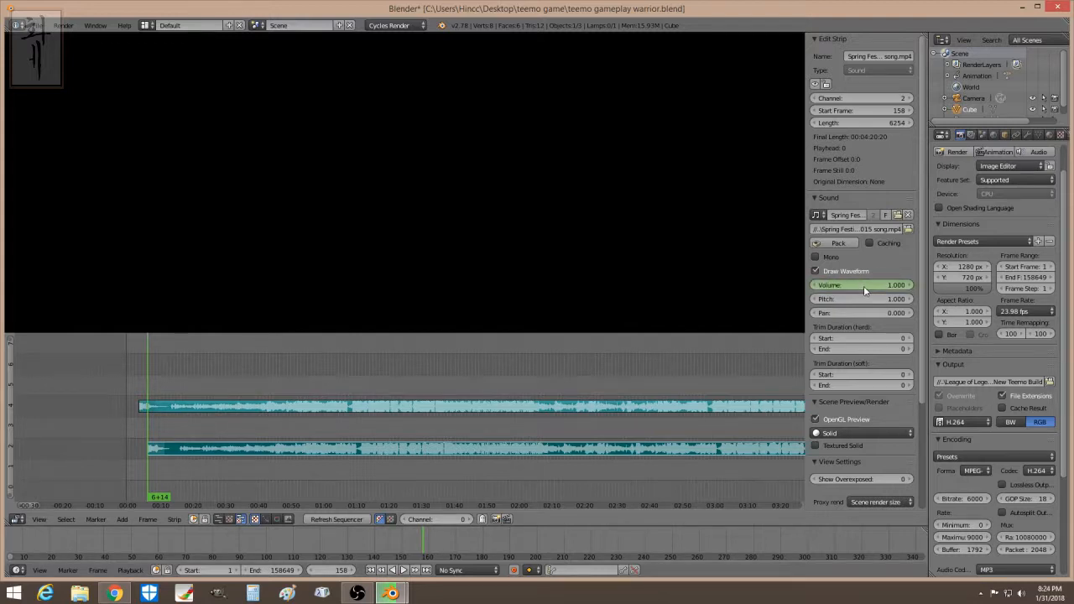
left_click(815, 270)
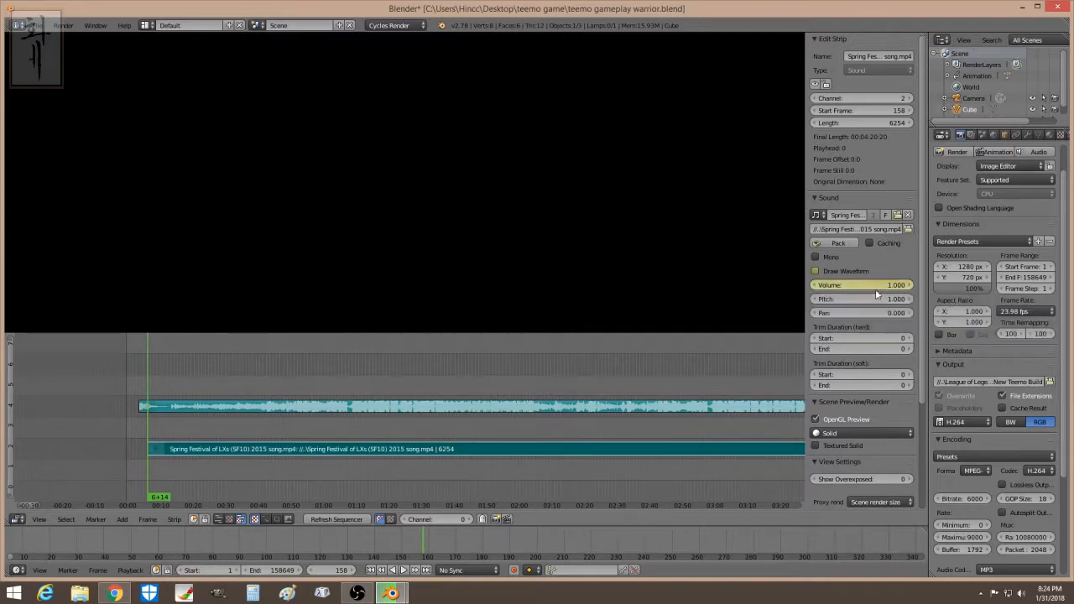
left_click(815, 270)
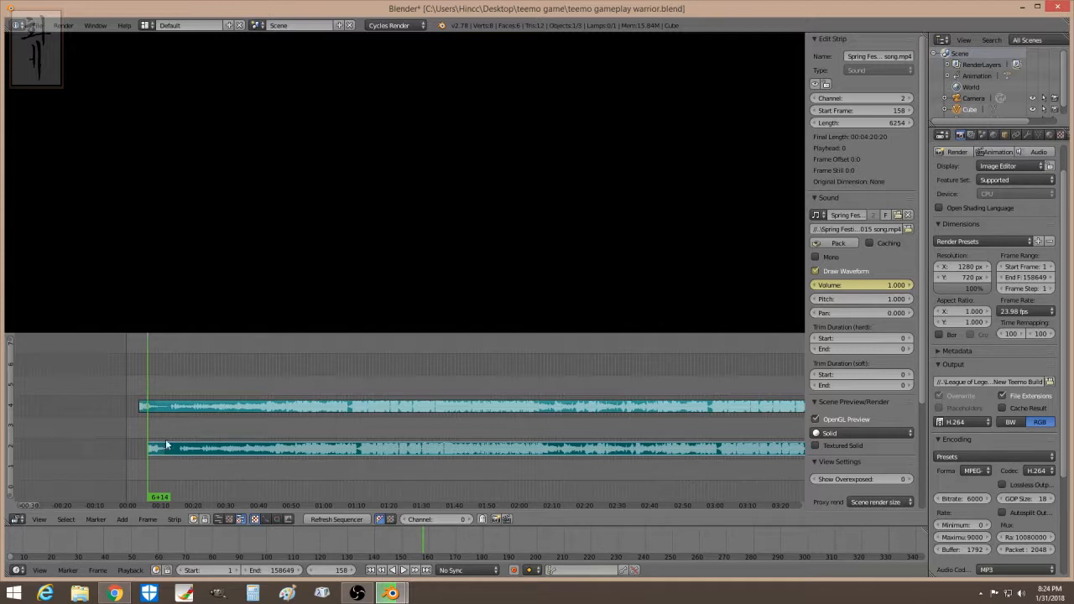
mouse_move(159, 429)
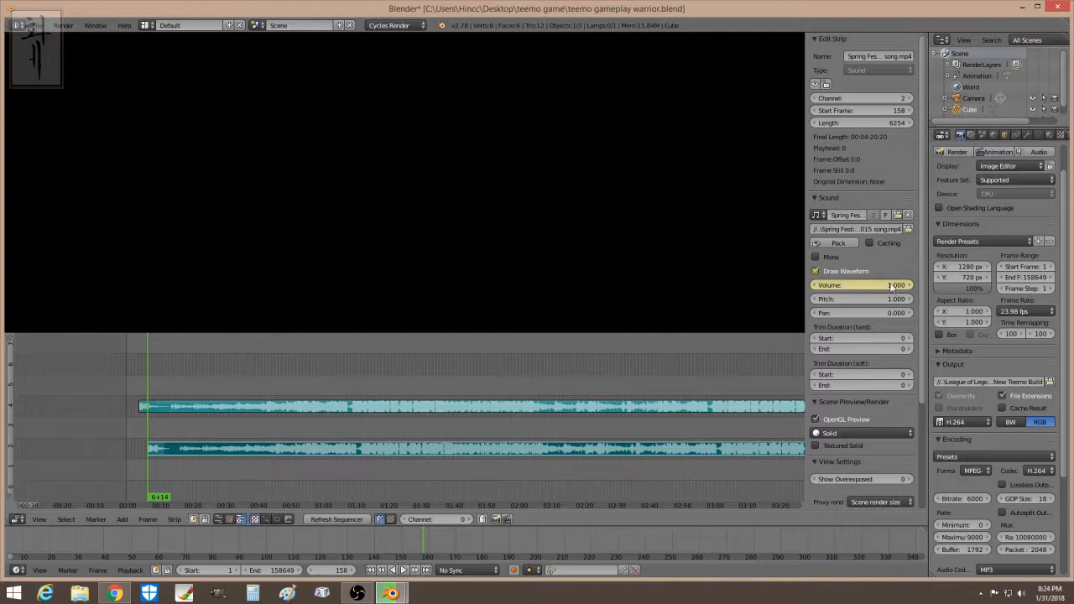
left_click(864, 285)
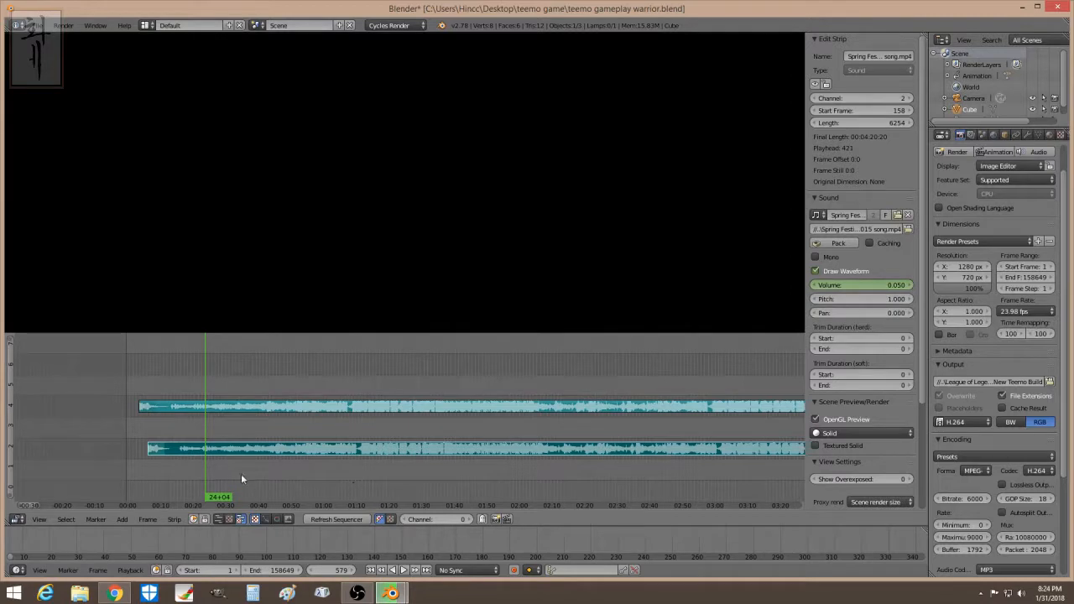
mouse_move(227, 464)
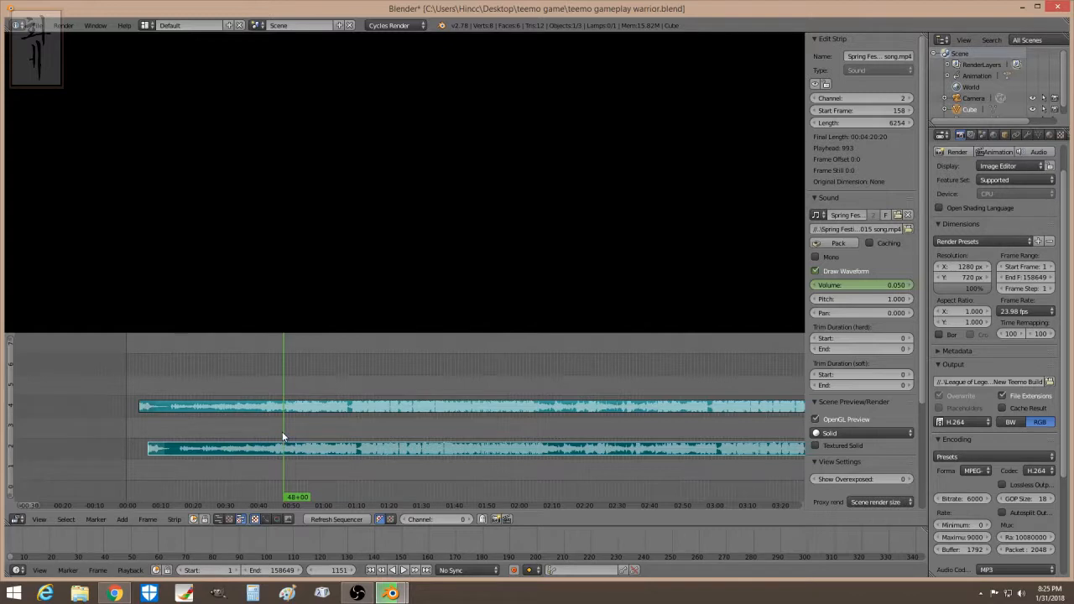
mouse_move(256, 437)
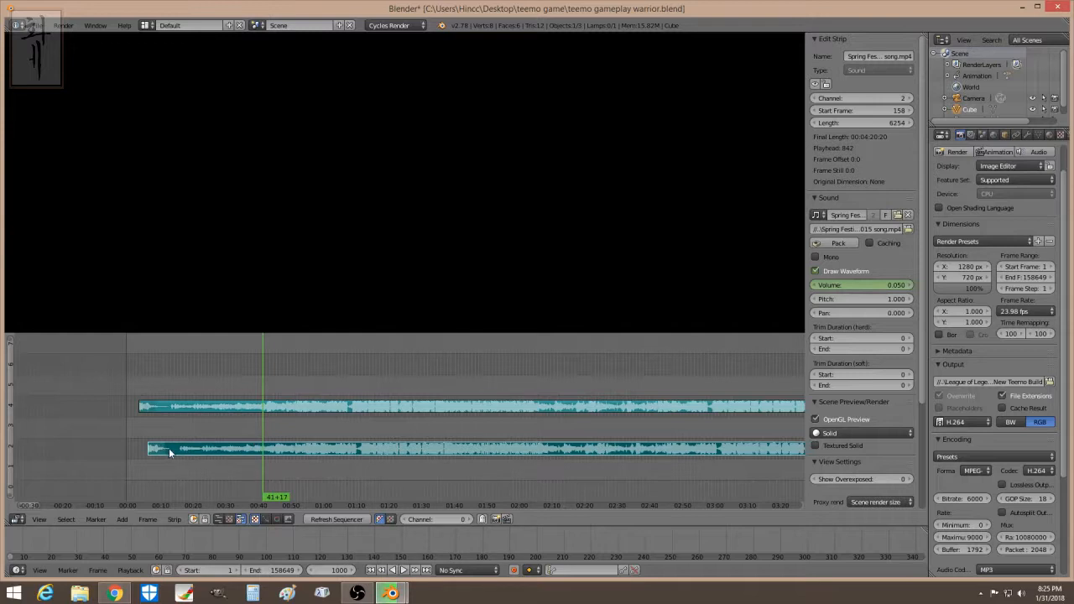
mouse_move(246, 444)
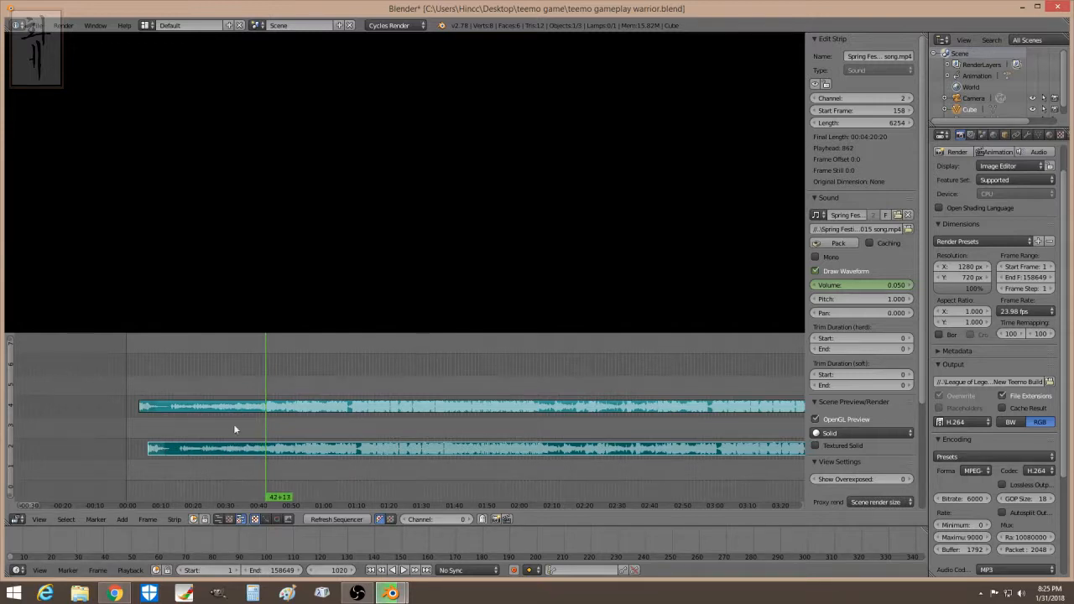
mouse_move(254, 468)
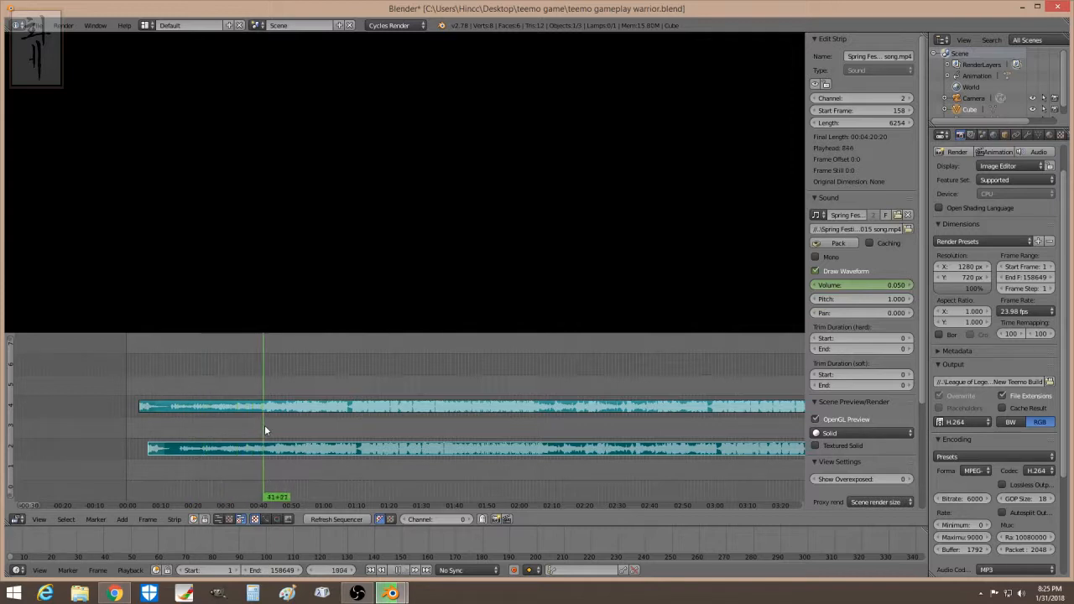
Move the playhead to frame 1000, around 0:45 in the music
left_click(277, 454)
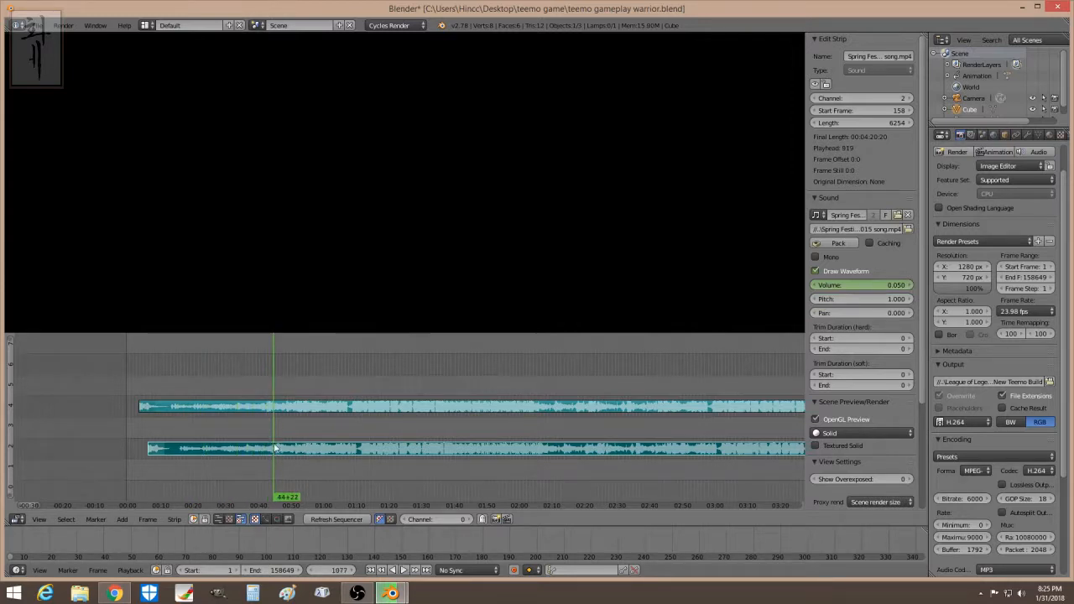
left_click(263, 449)
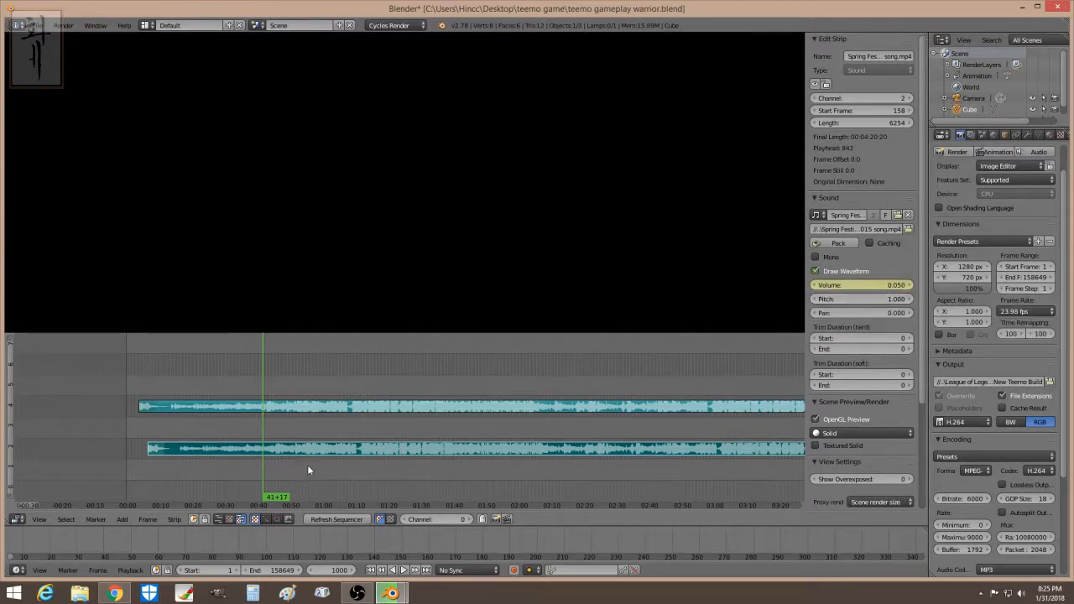
mouse_move(265, 468)
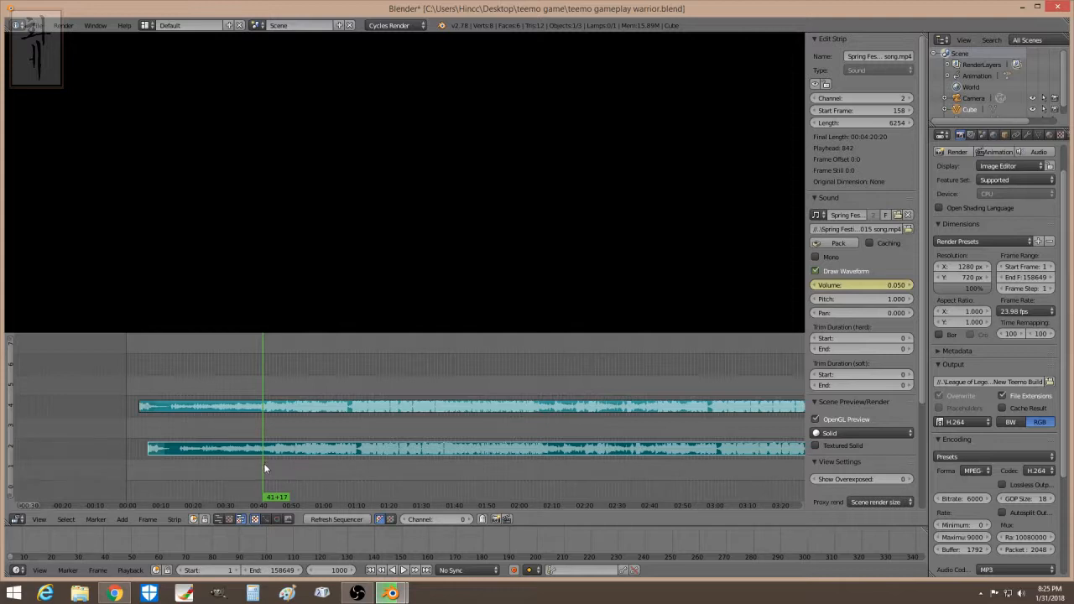
mouse_move(278, 438)
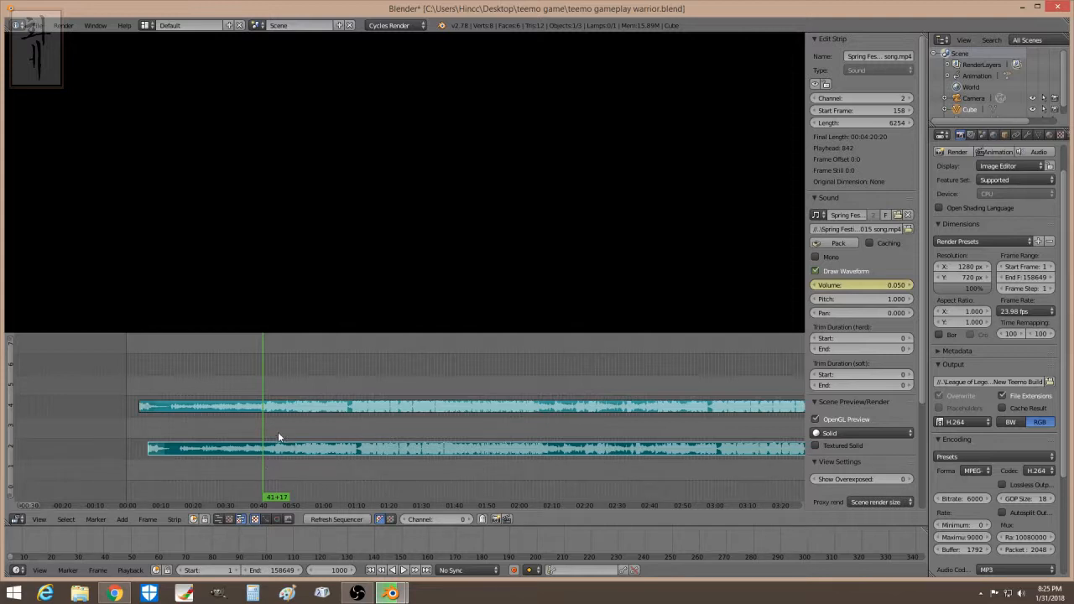
mouse_move(279, 432)
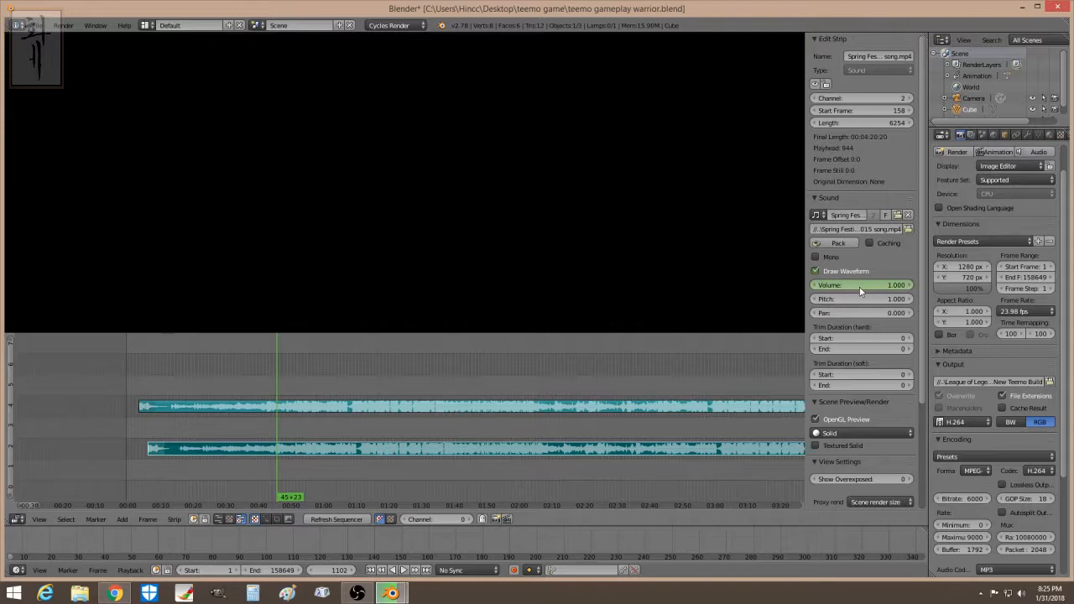
mouse_move(861, 285)
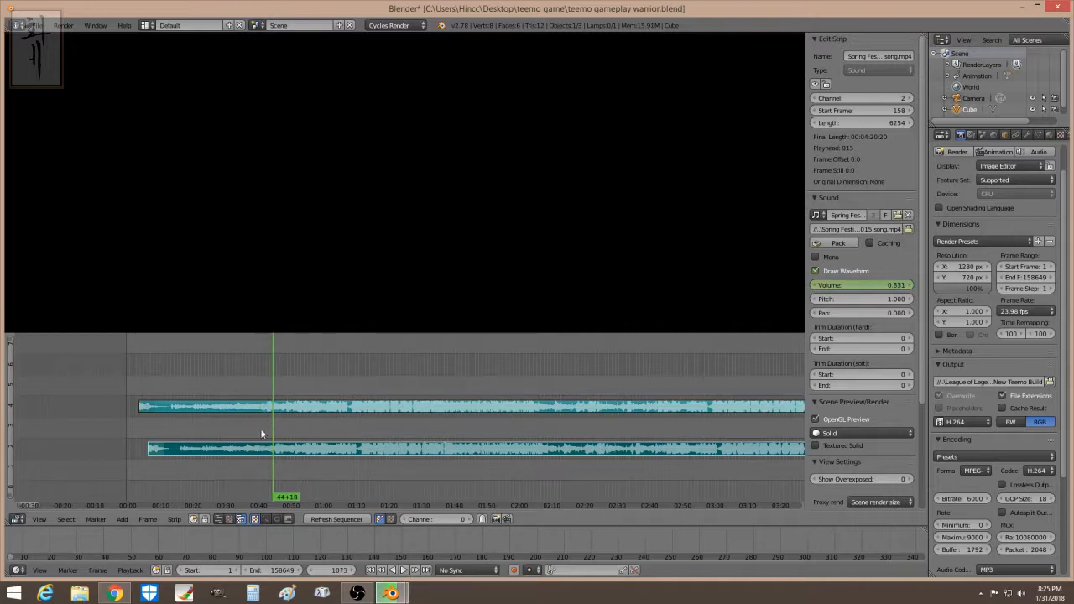
mouse_move(269, 464)
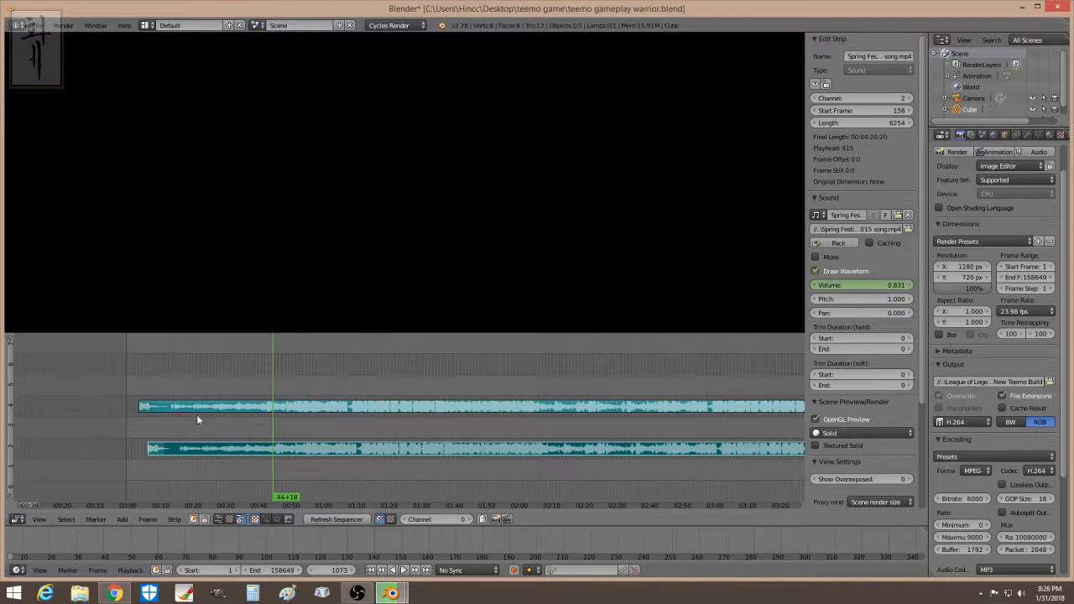
mouse_move(182, 442)
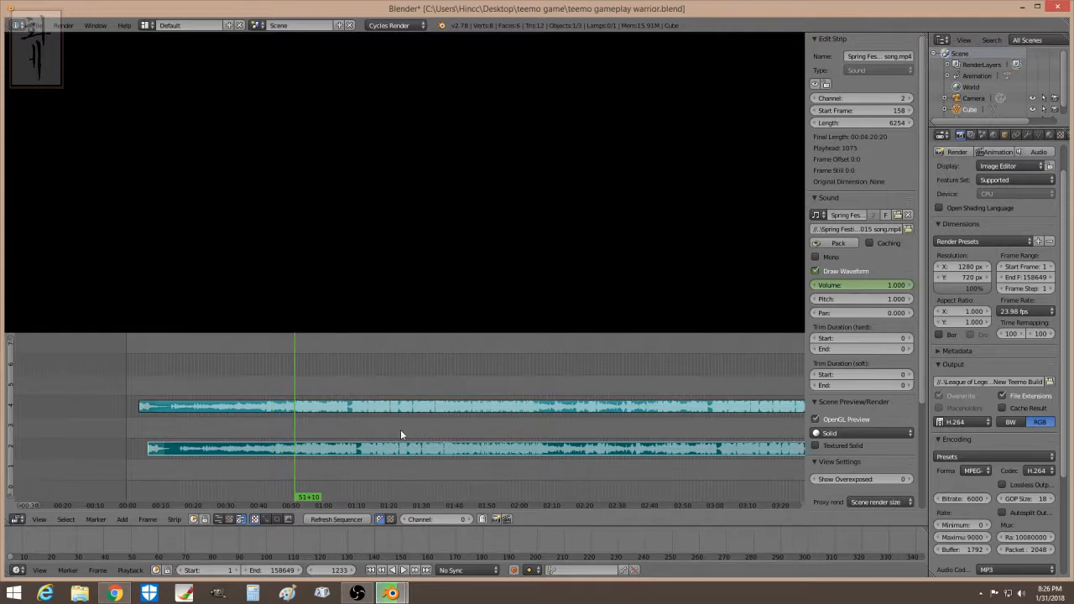
Move the playhead to about 01:23+15, near frame 2005
left_click(401, 450)
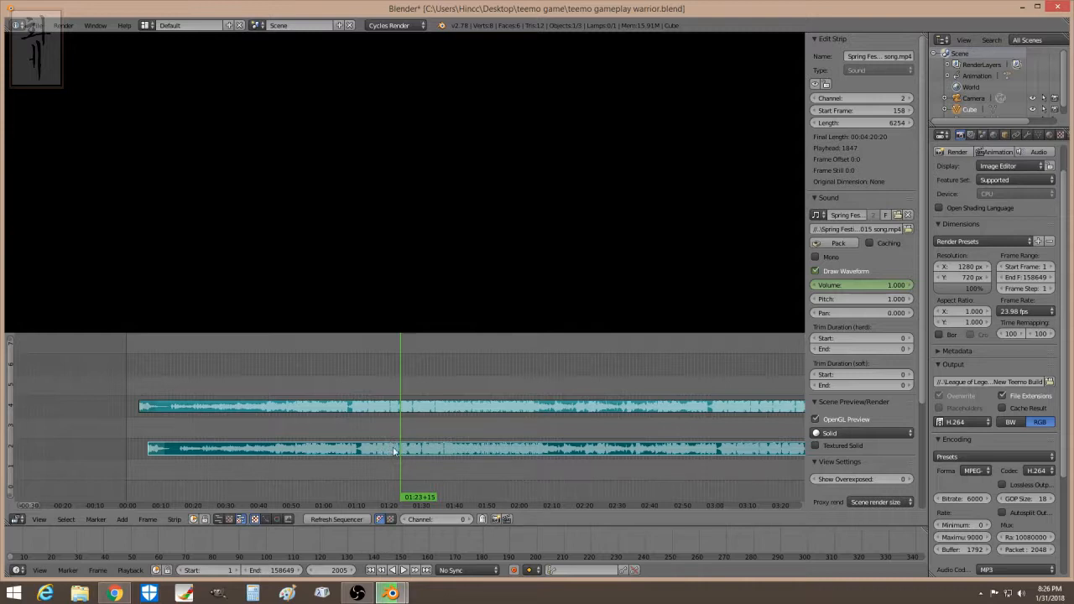
mouse_move(399, 453)
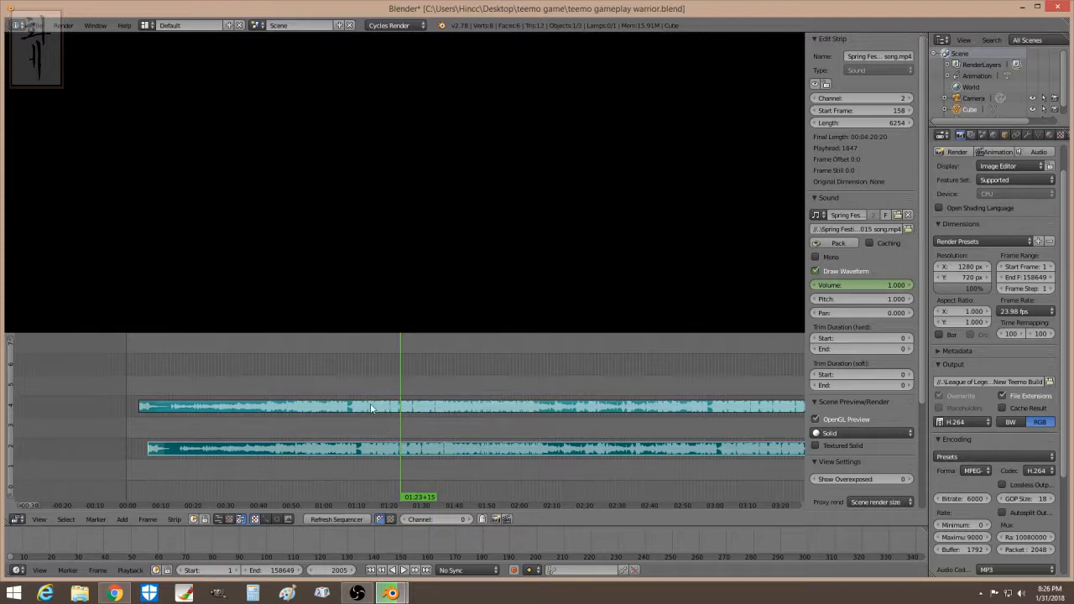
mouse_move(395, 445)
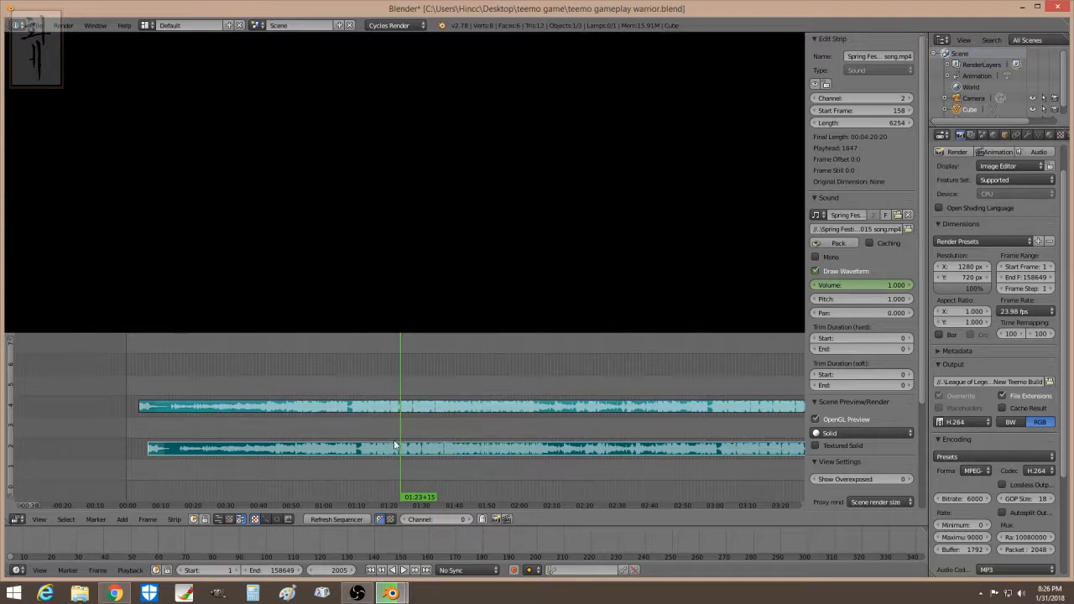
mouse_move(411, 457)
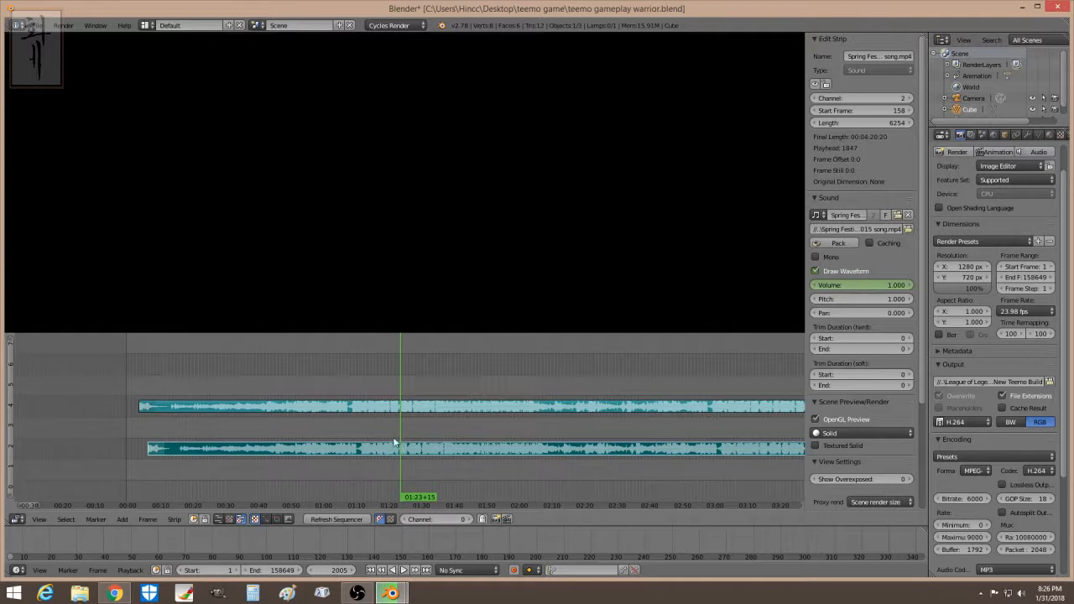
mouse_move(445, 494)
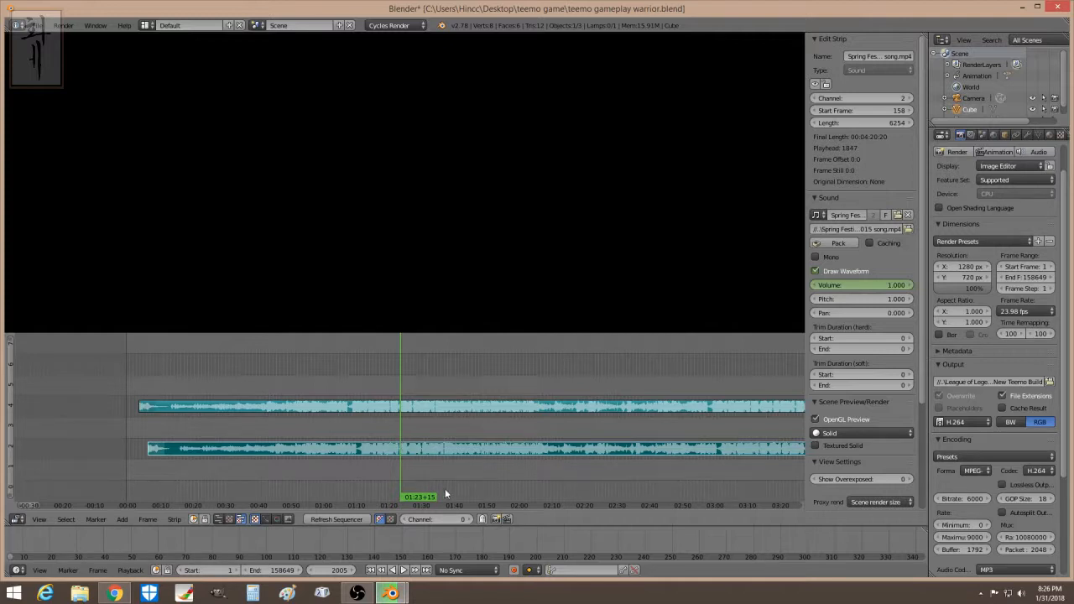
mouse_move(426, 465)
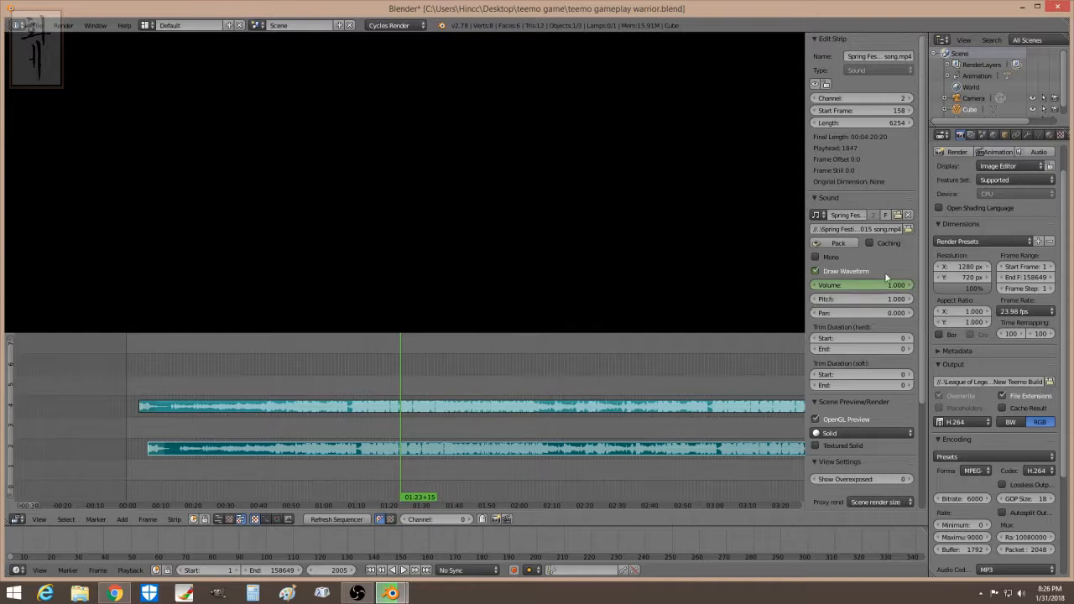
Set the music strip's Volume field to 0.5 at 01:23
left_click(861, 284)
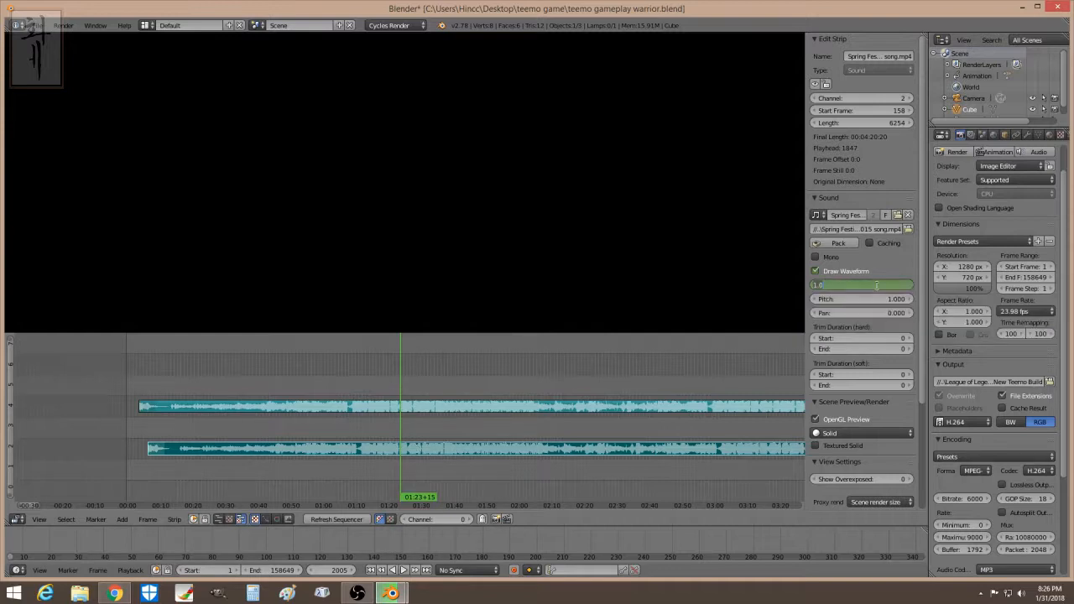
left_click(862, 285)
type("0.500")
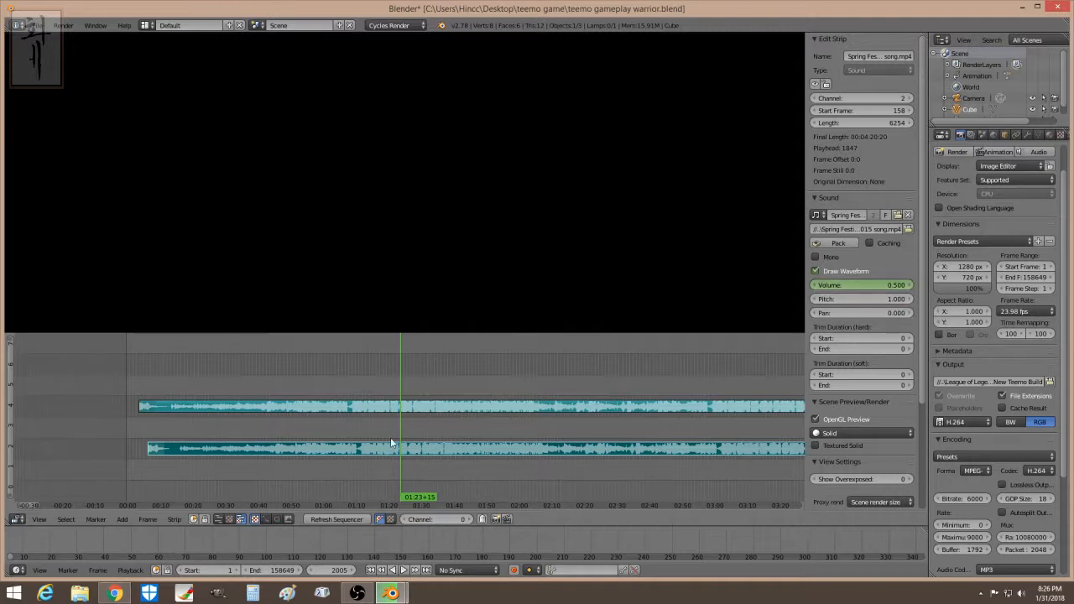
mouse_move(402, 457)
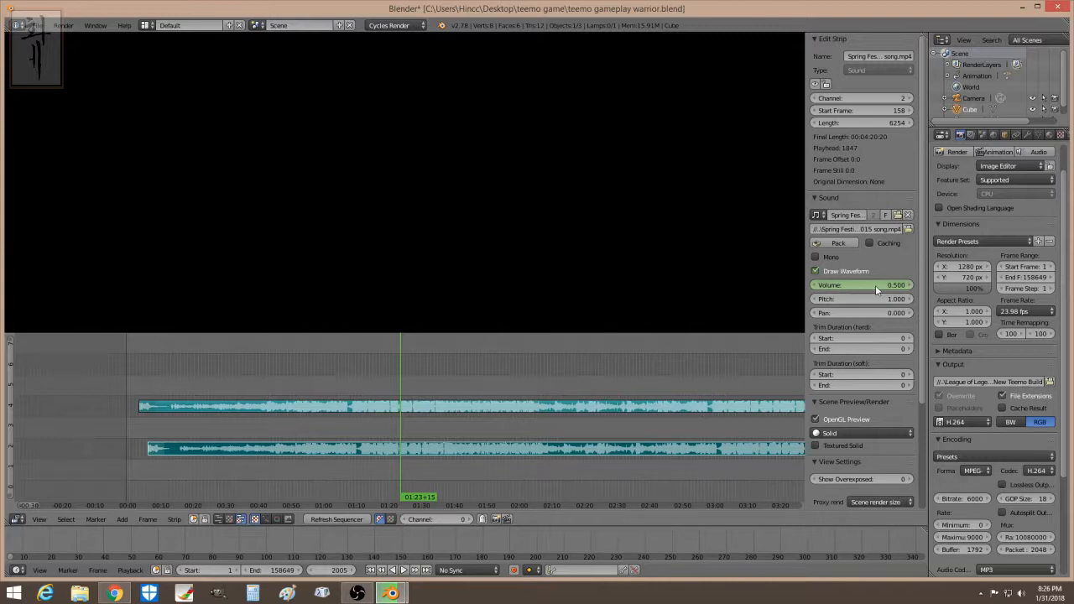
mouse_move(869, 286)
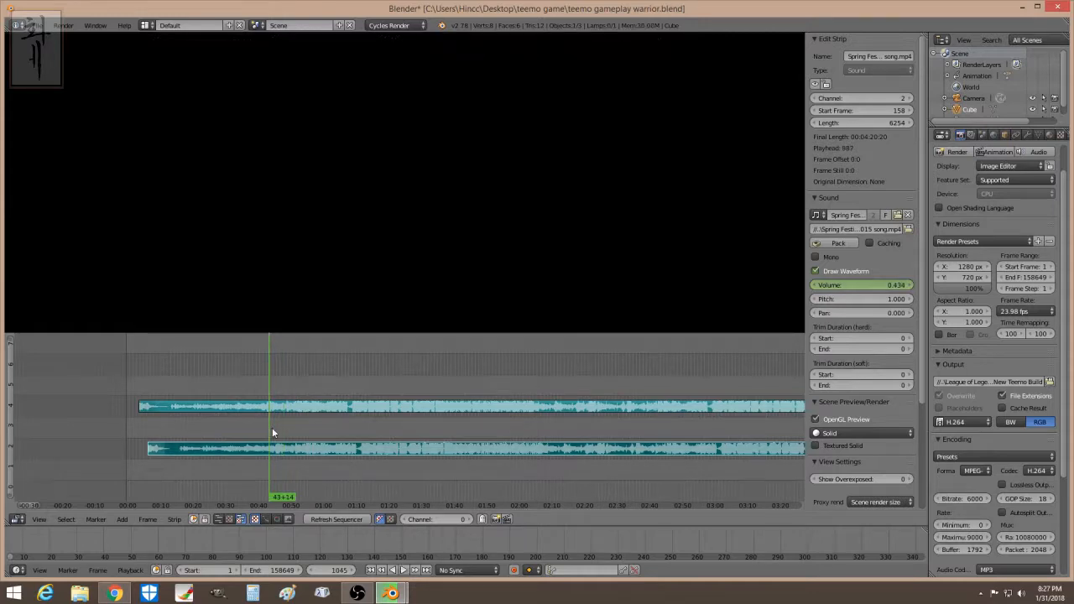
left_click(312, 420)
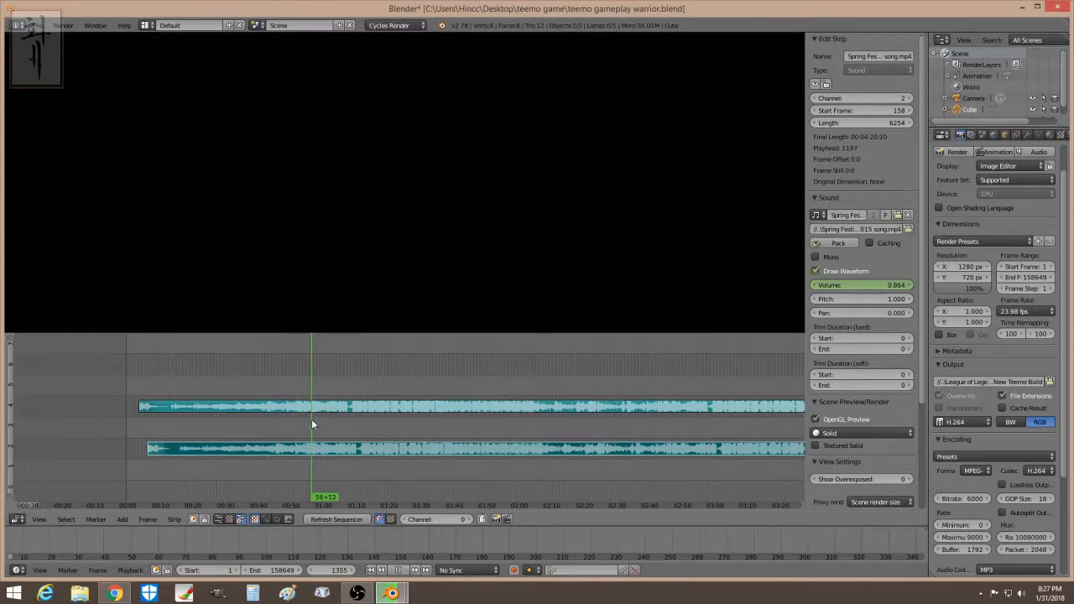
left_click(331, 420)
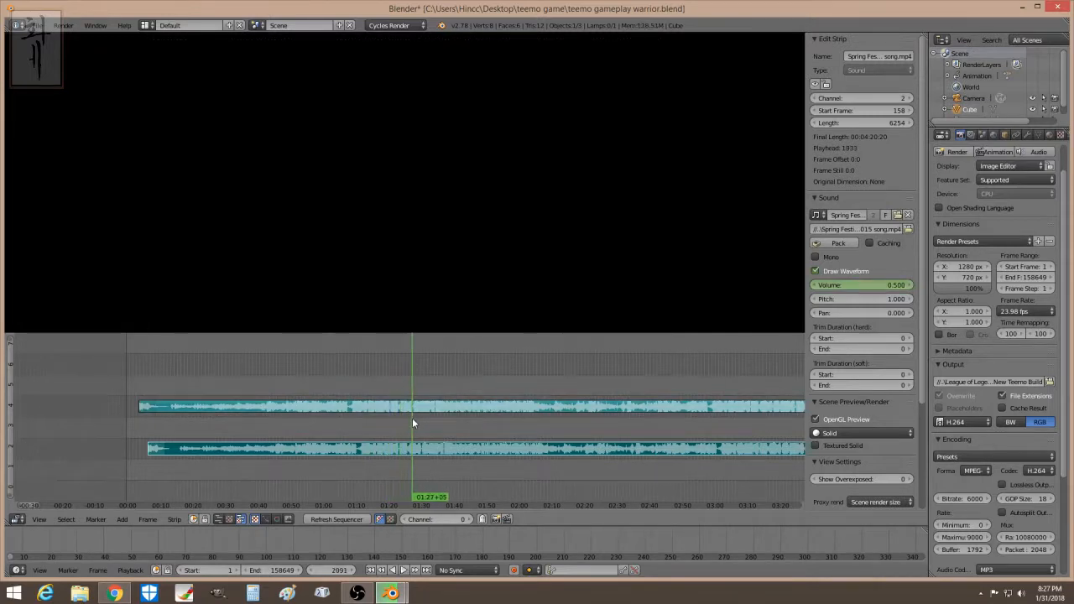
left_click(440, 459)
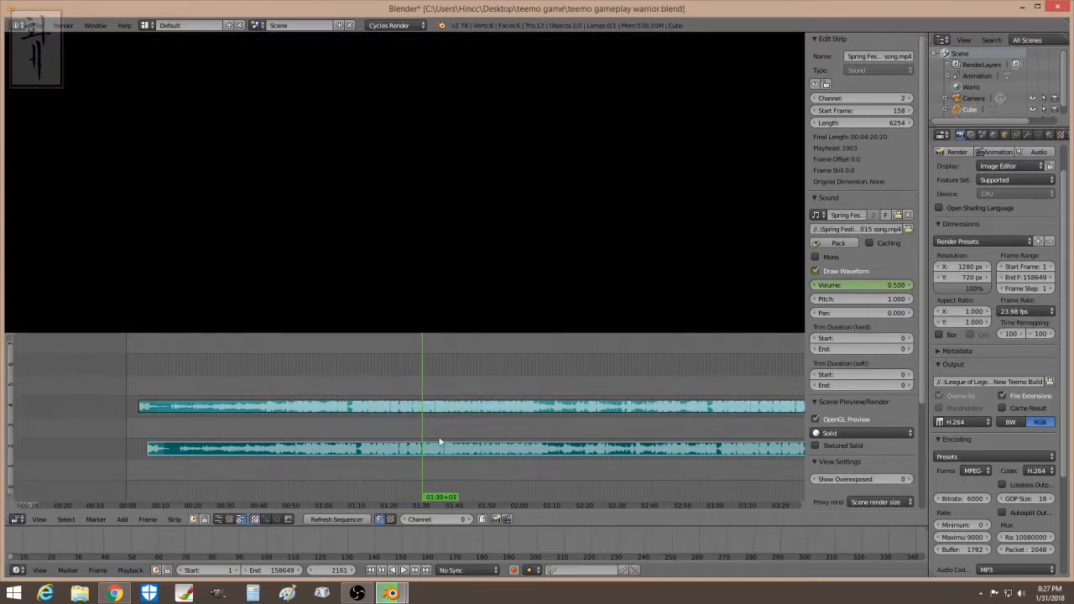
mouse_move(398, 467)
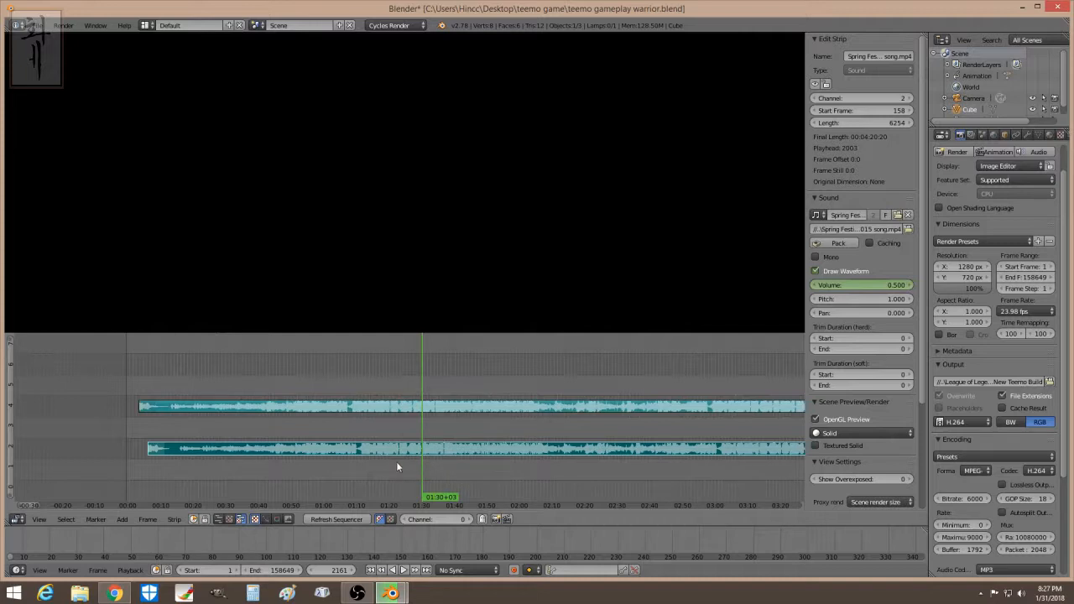
mouse_move(171, 431)
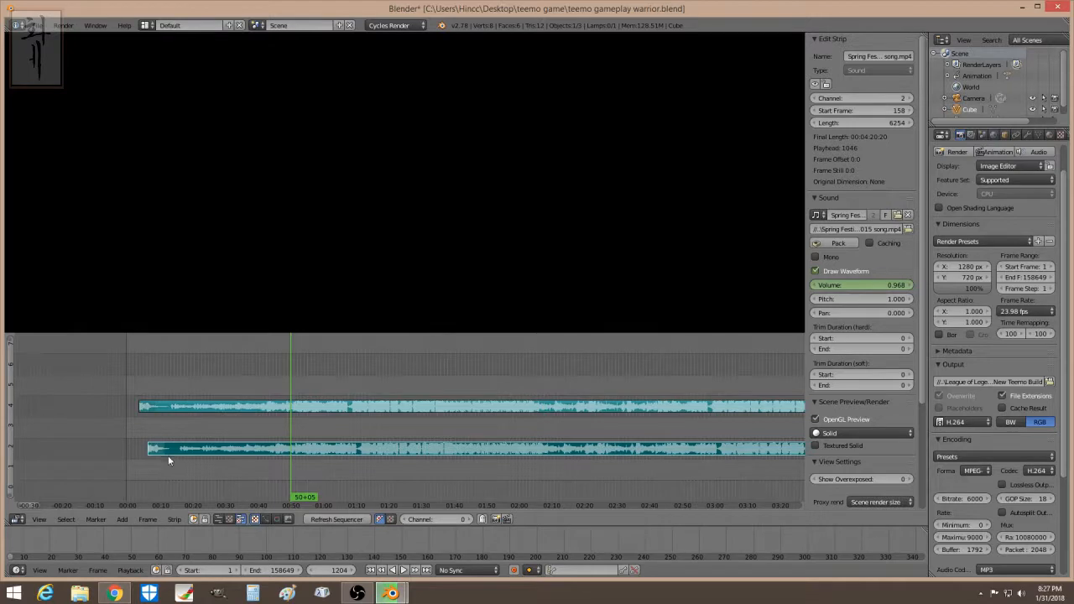
mouse_move(283, 445)
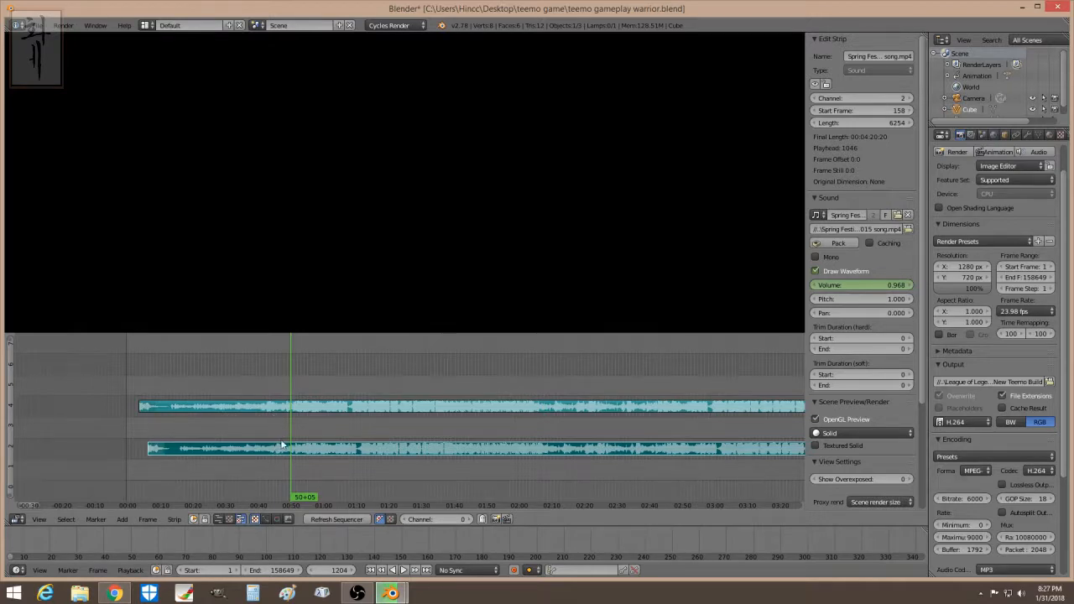
mouse_move(299, 468)
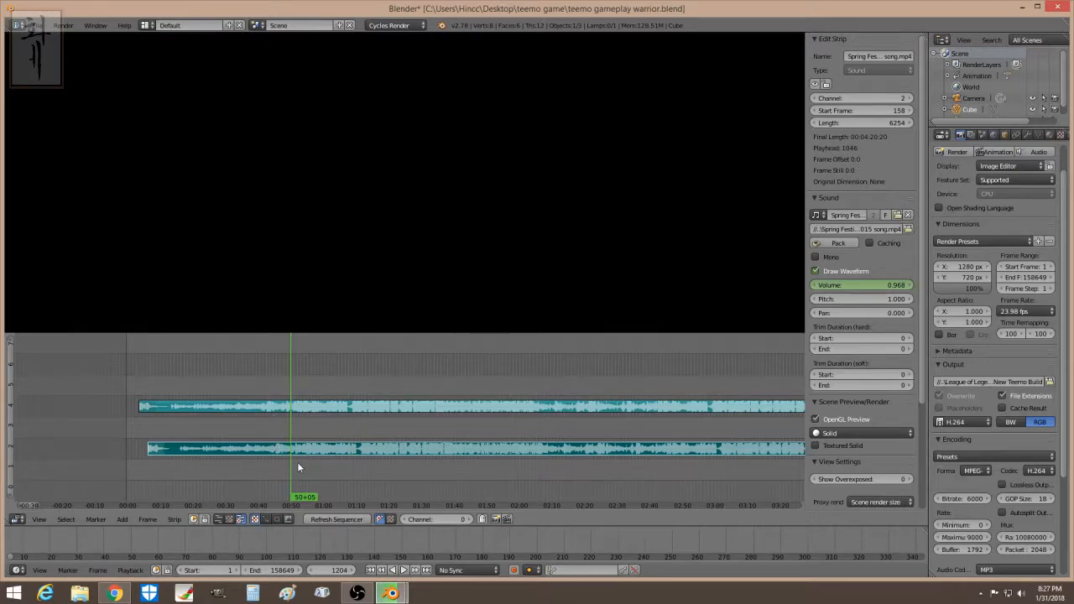
mouse_move(284, 473)
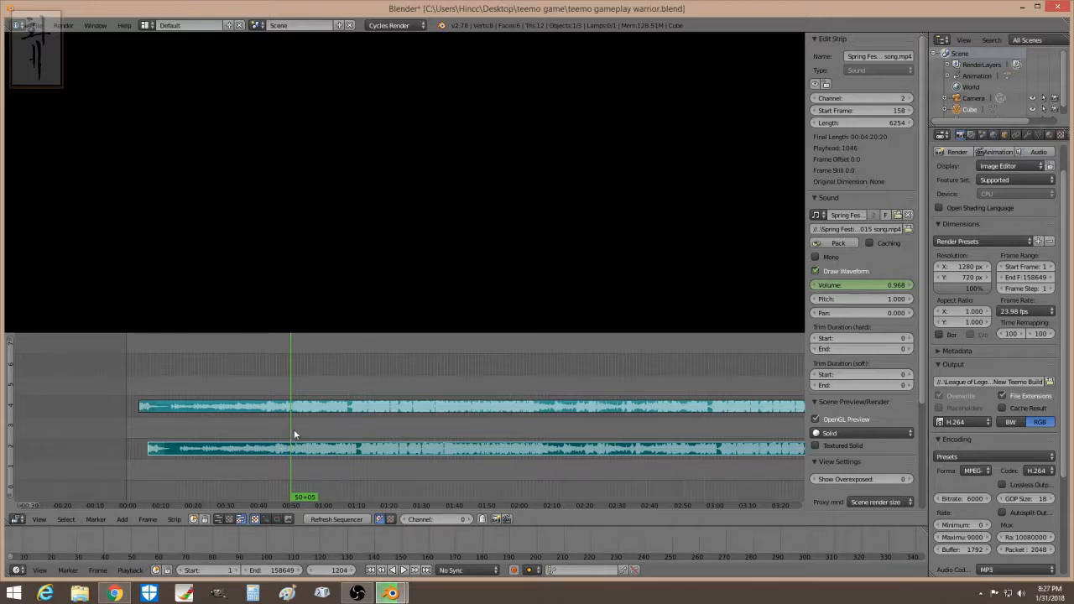
mouse_move(293, 467)
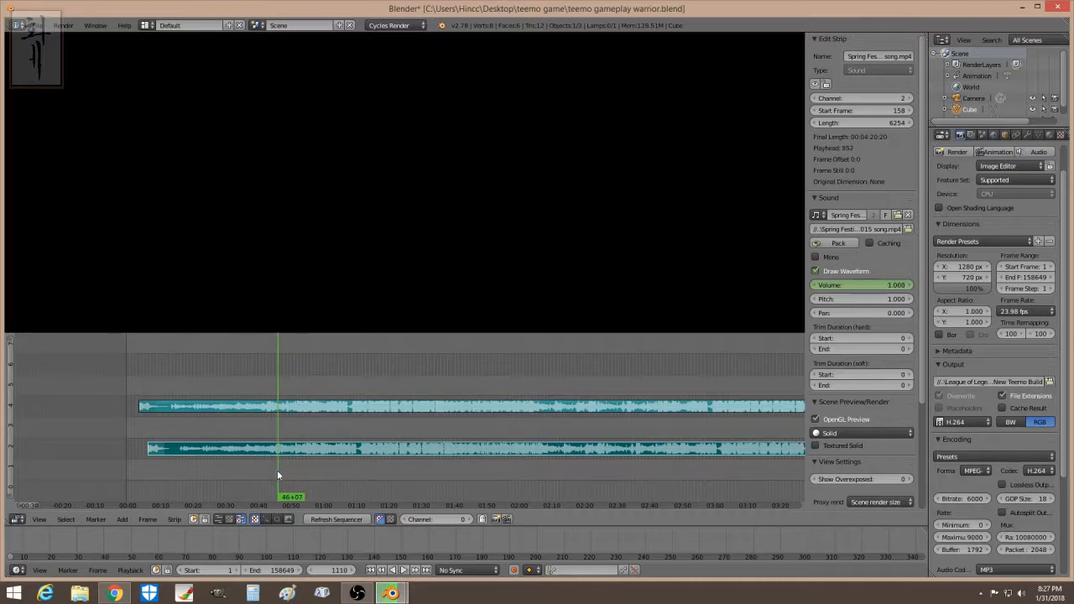
mouse_move(191, 431)
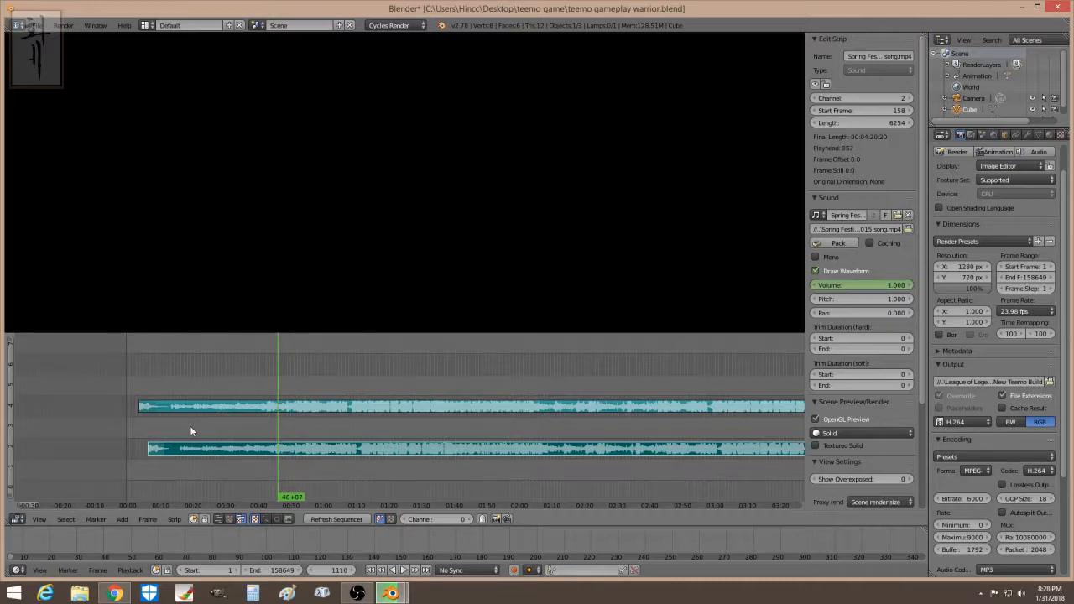